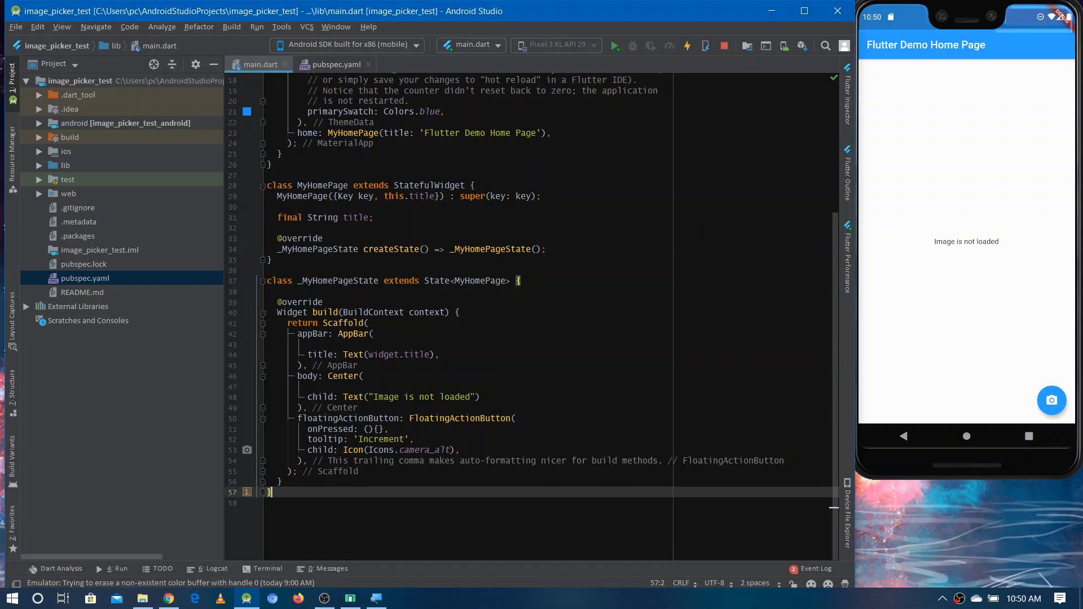
{"action": "mouse_move", "coordinate": [180, 588]}
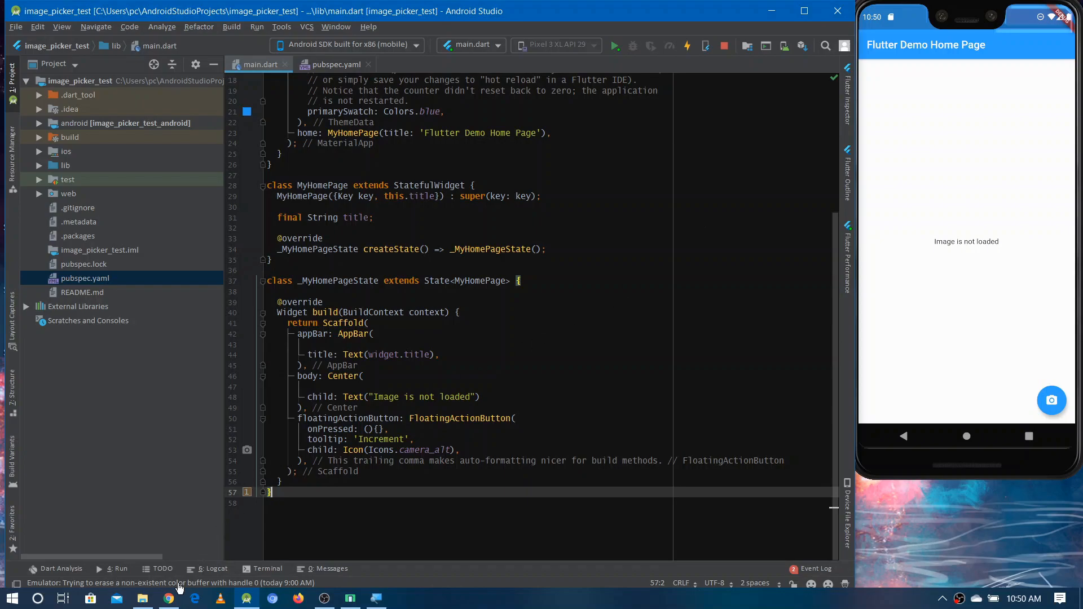
Add image_picker: ^0.6.3+4 under dependencies in pubspec.yaml, copied from the package page.
{"action": "left_click", "coordinate": [168, 598]}
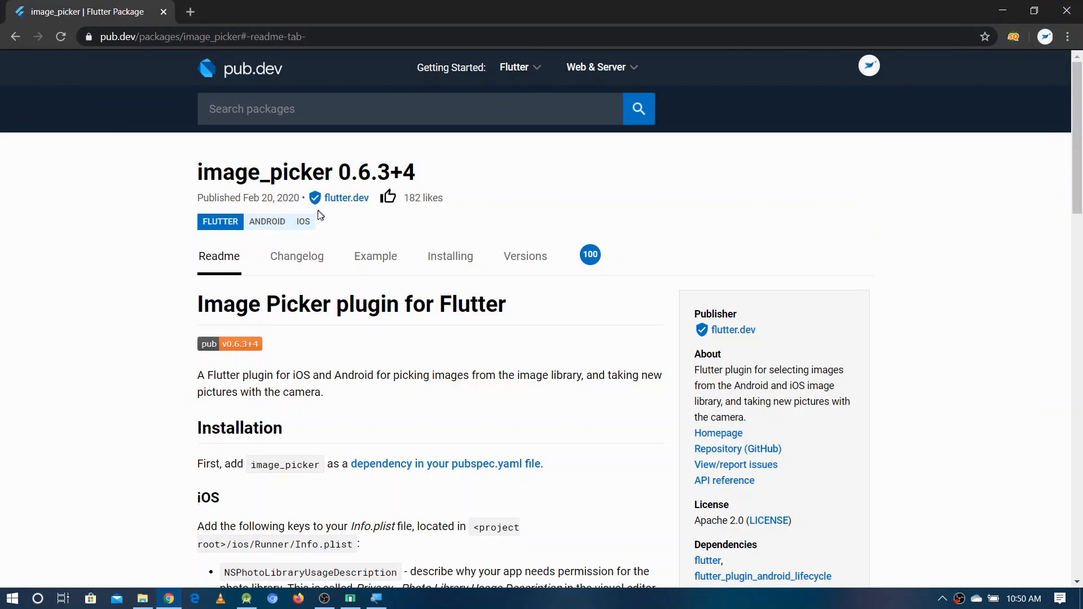
{"action": "mouse_move", "coordinate": [315, 199]}
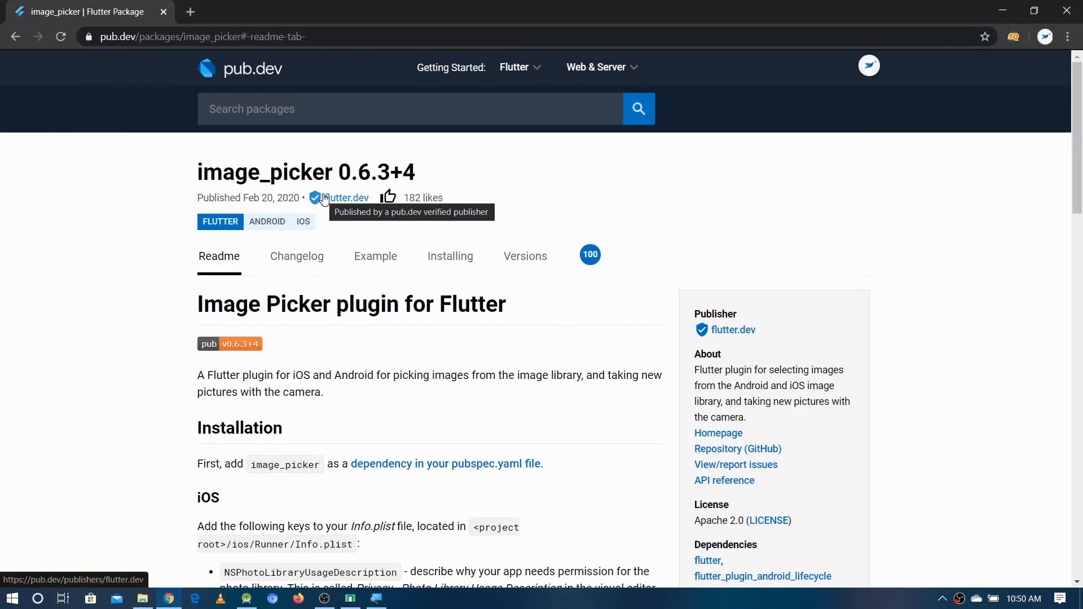
{"action": "left_click", "coordinate": [450, 256]}
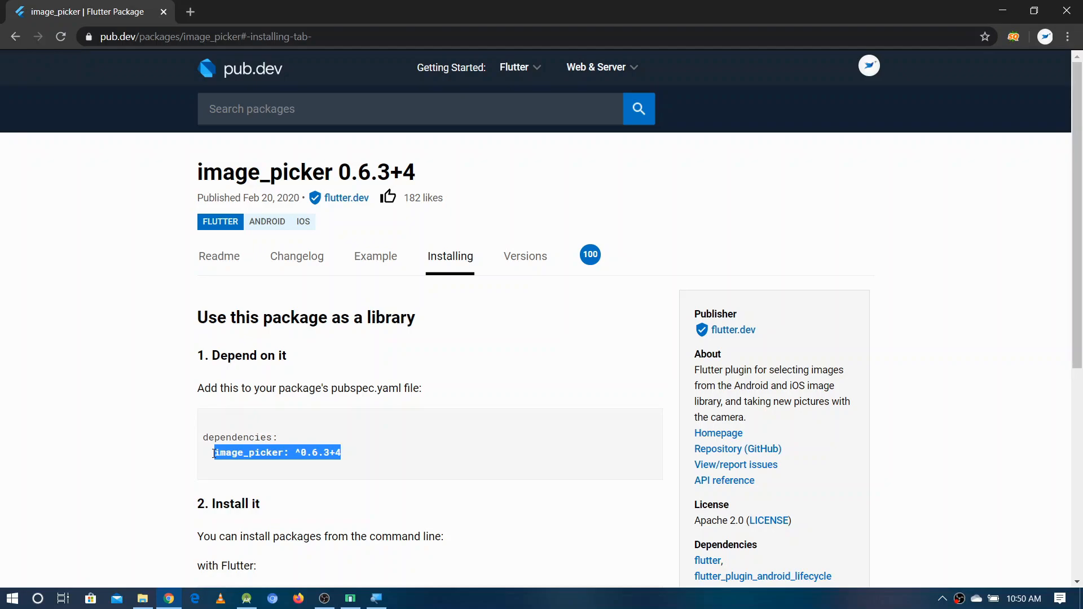
{"action": "mouse_move", "coordinate": [977, 149]}
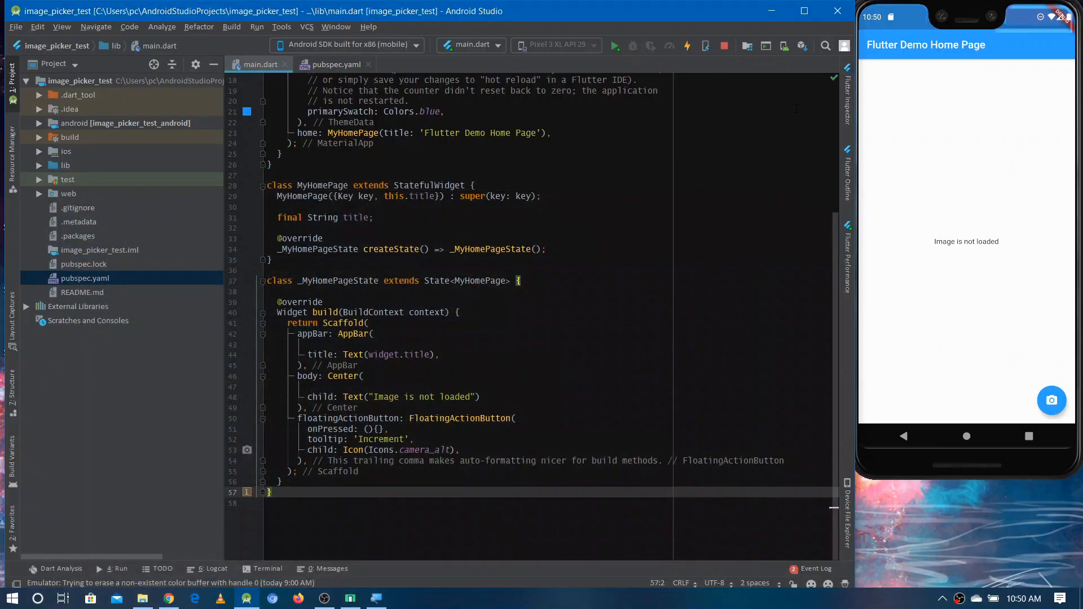
{"action": "left_click", "coordinate": [333, 64]}
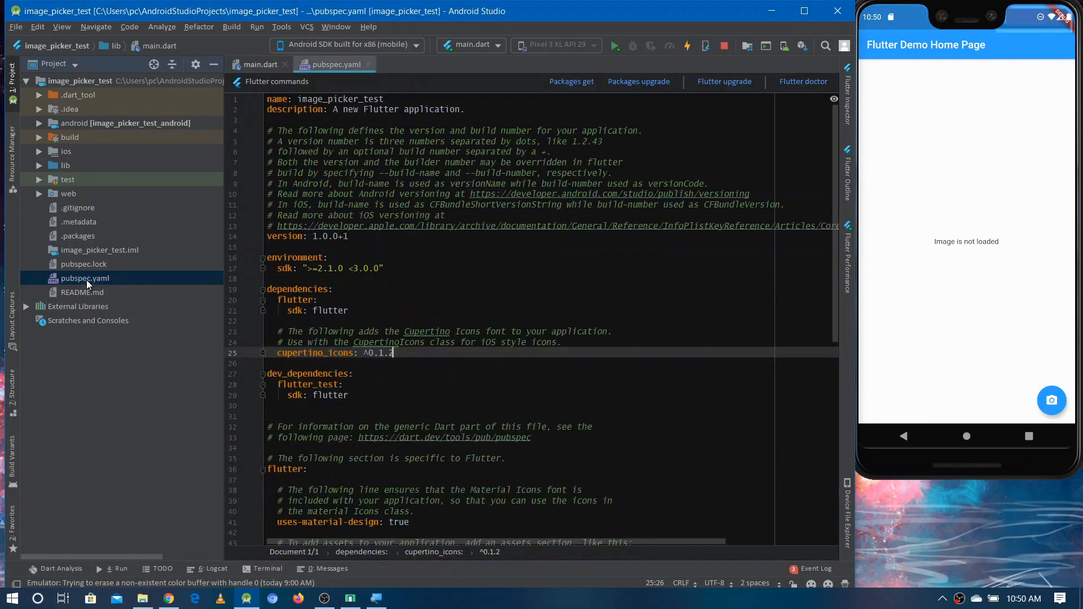
{"action": "type", "text": "image_picker: ^0.6.3+4"}
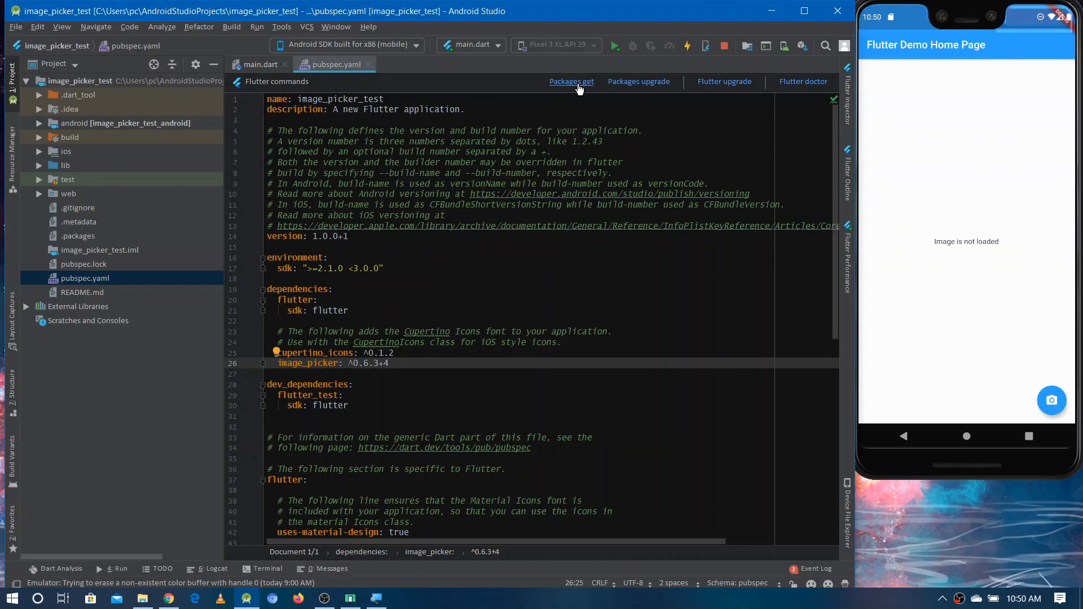
Run Packages get so the new dependency is fetched with exit code 0.
{"action": "left_click", "coordinate": [571, 82]}
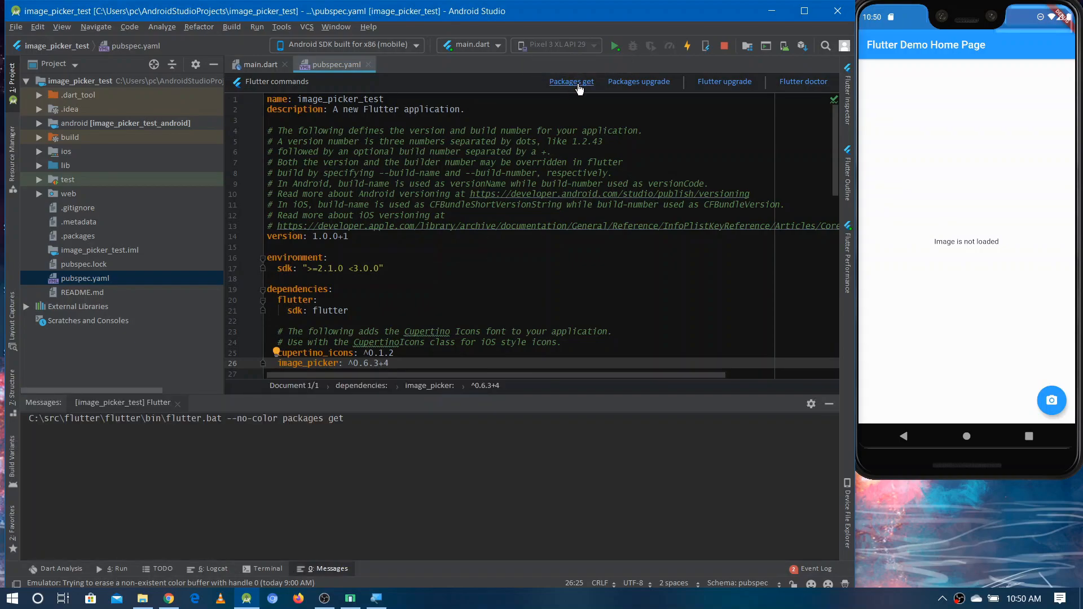
{"action": "left_click", "coordinate": [571, 81]}
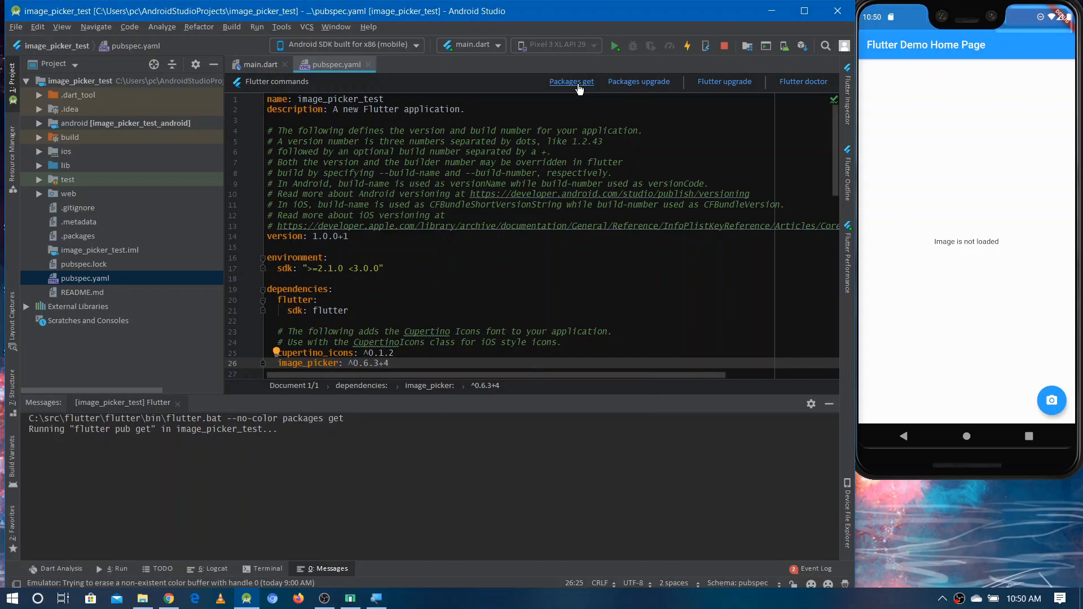
{"action": "left_click", "coordinate": [571, 81]}
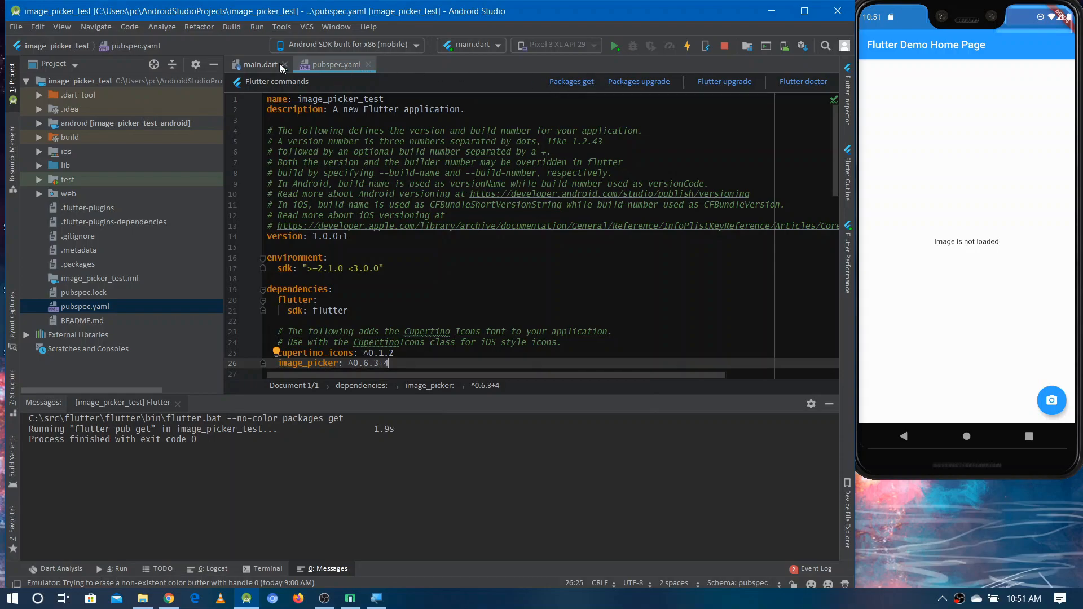
{"action": "left_click", "coordinate": [259, 64]}
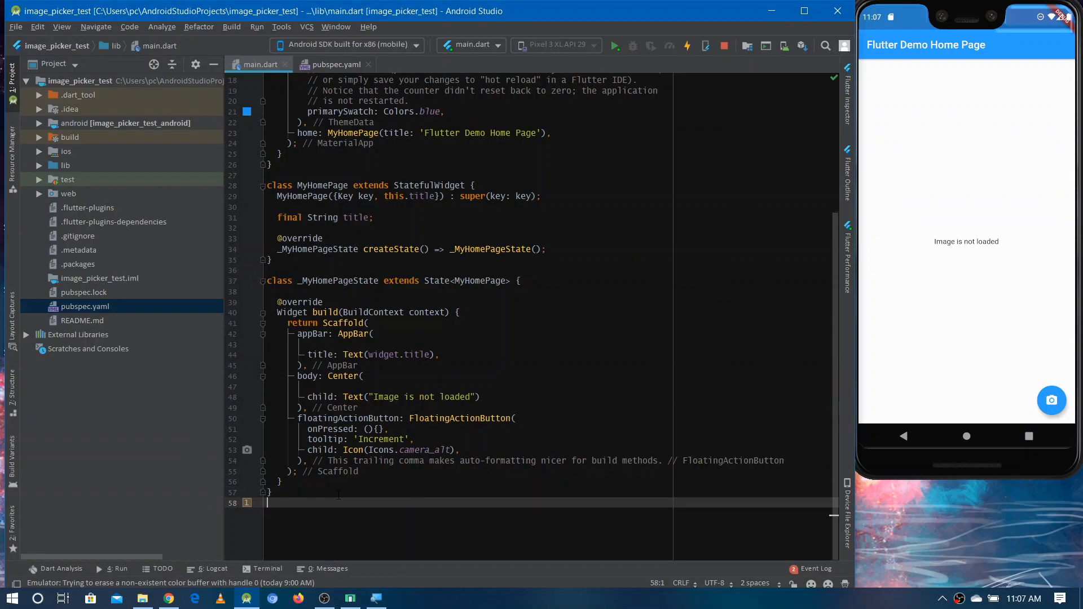
{"action": "scroll", "scroll_direction": "up", "scroll_amount": 3}
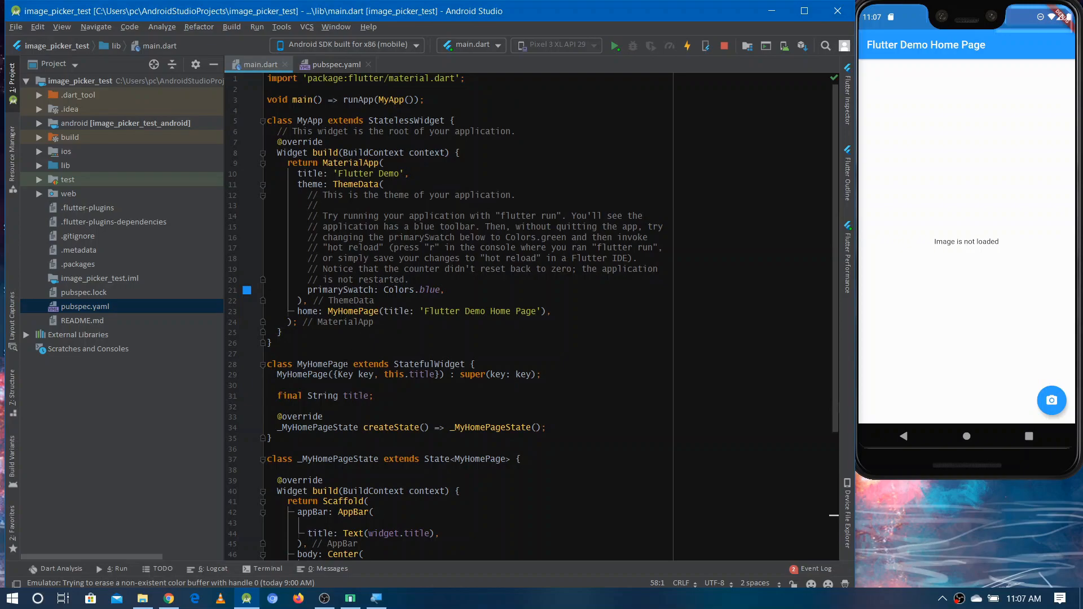
{"action": "scroll", "scroll_direction": "down", "scroll_amount": 3}
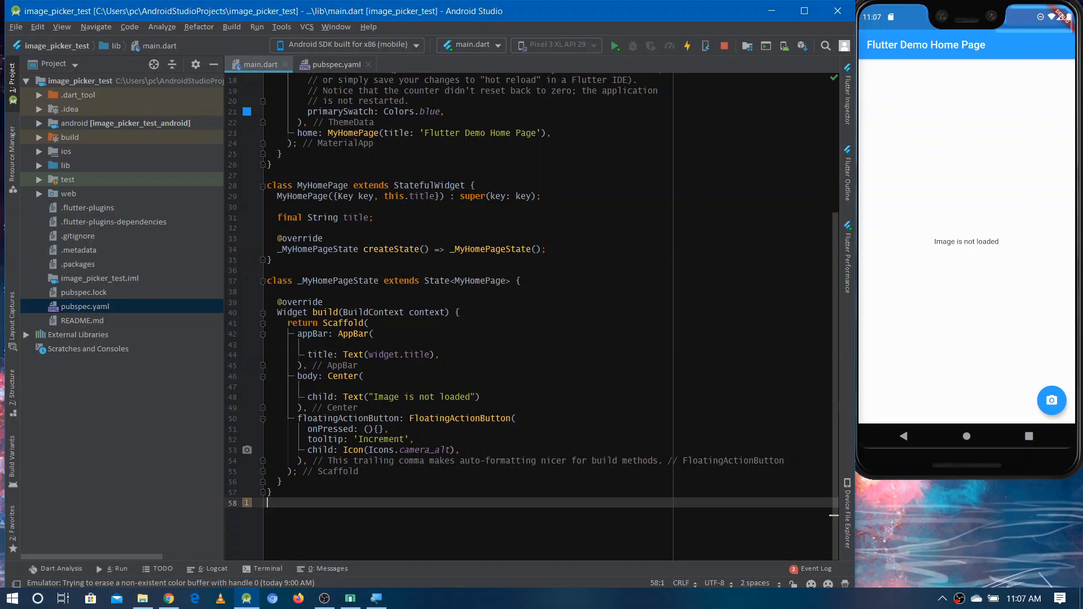
{"action": "mouse_move", "coordinate": [1021, 391]}
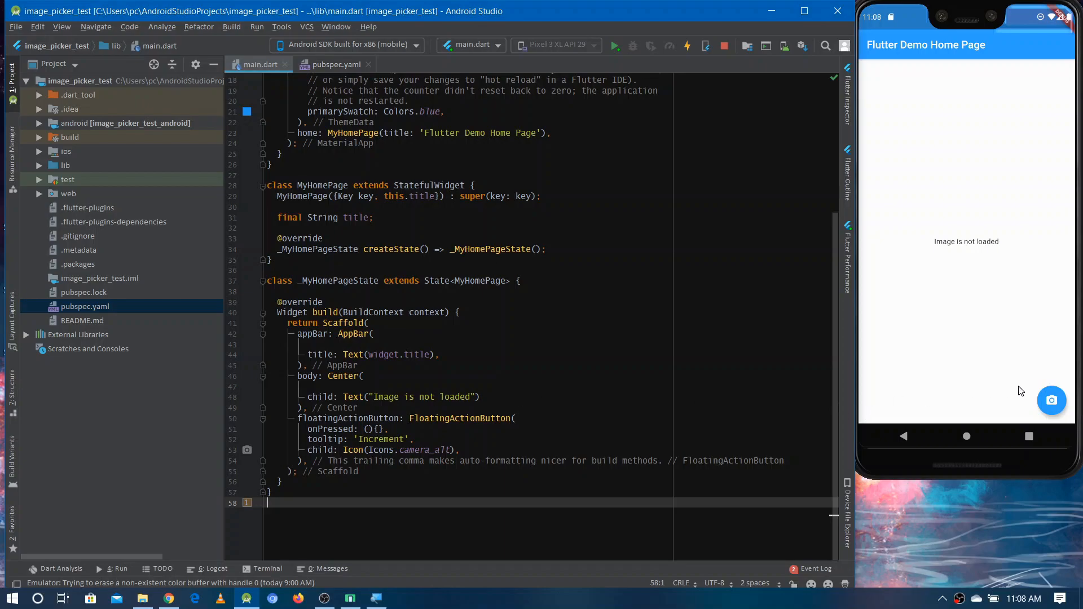
{"action": "mouse_move", "coordinate": [1051, 401]}
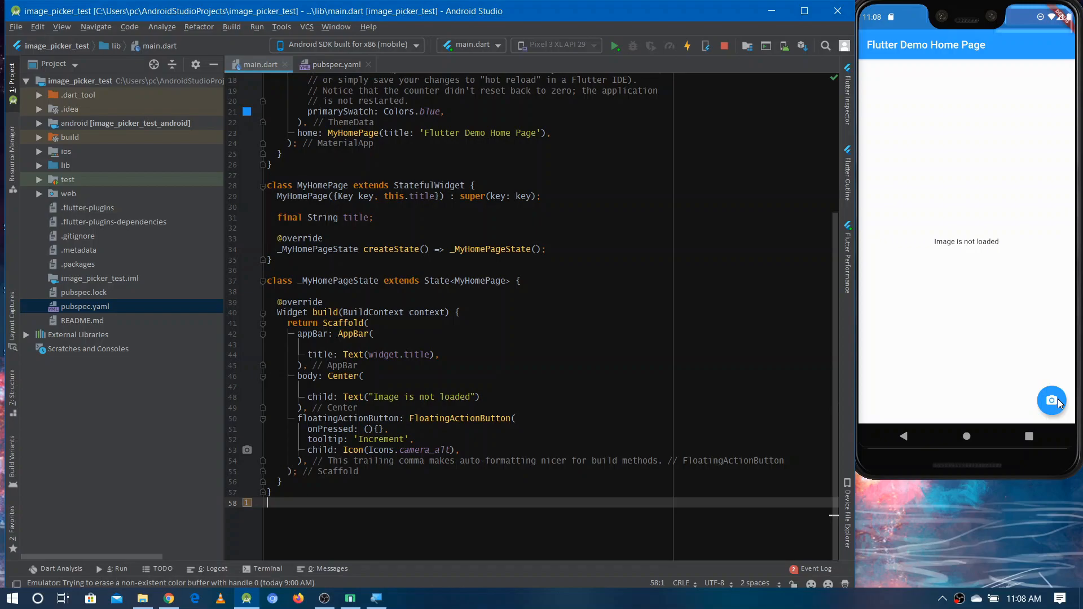
{"action": "mouse_move", "coordinate": [1009, 244]}
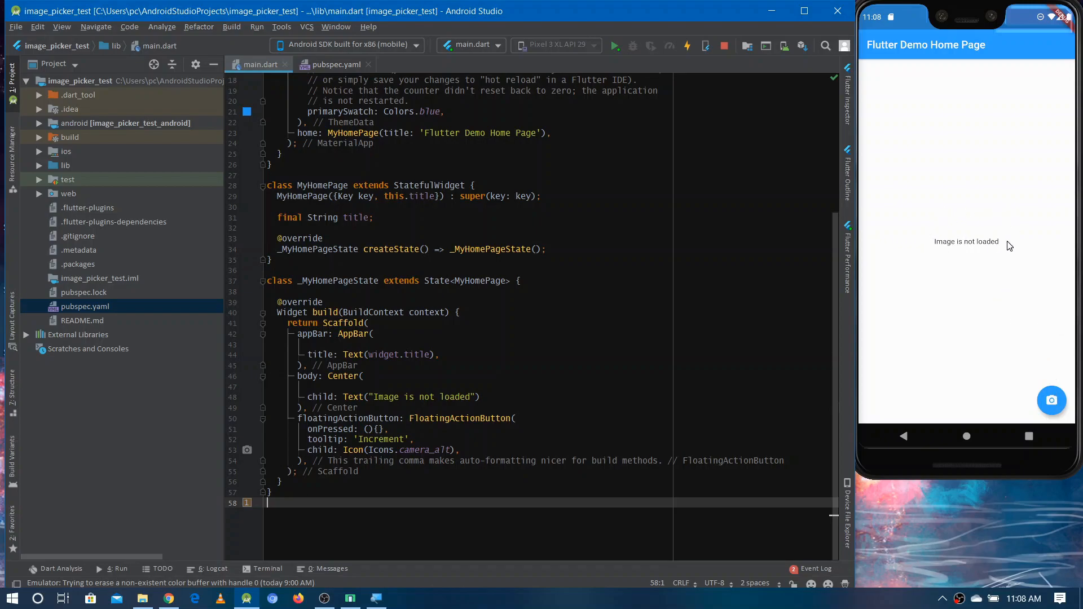
{"action": "mouse_move", "coordinate": [1000, 231]}
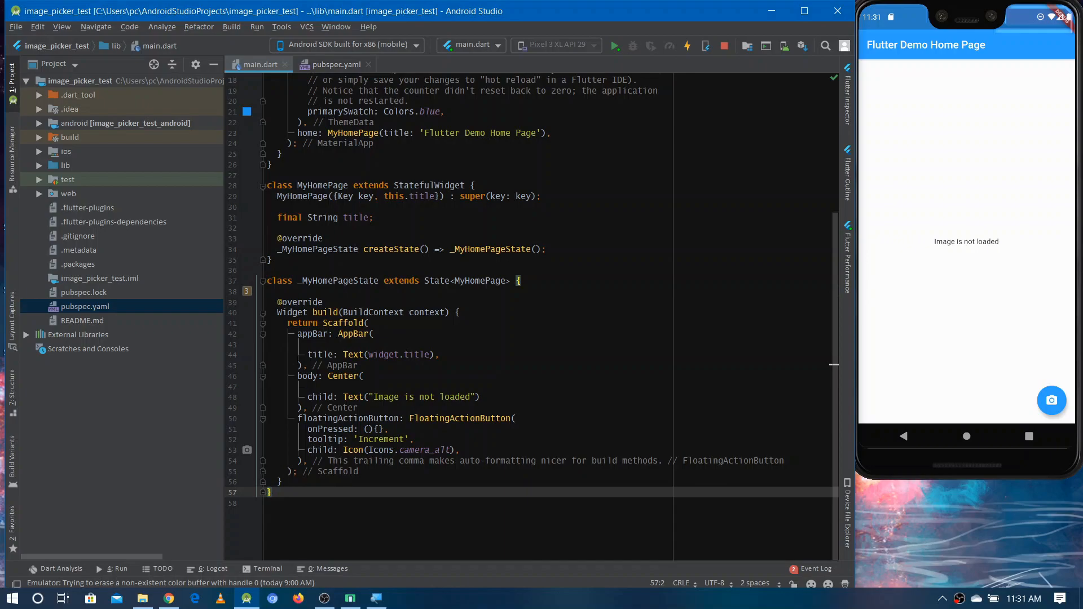
Declare a File _image field inside the _MyHomePageState class.
{"action": "left_click", "coordinate": [11, 78]}
{"action": "type", "text": "F"}
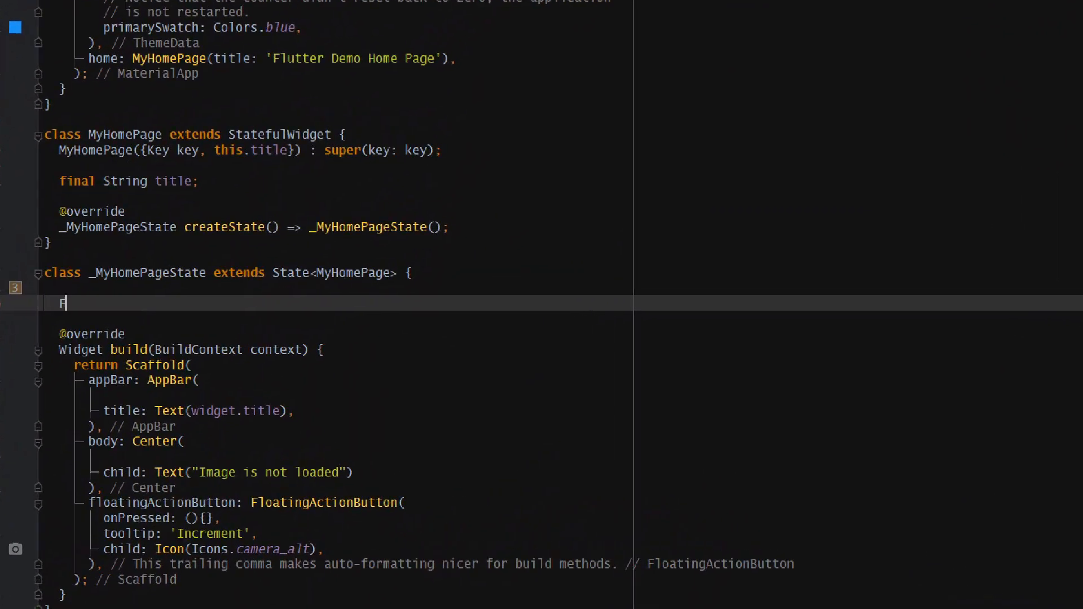
{"action": "type", "text": "ile"}
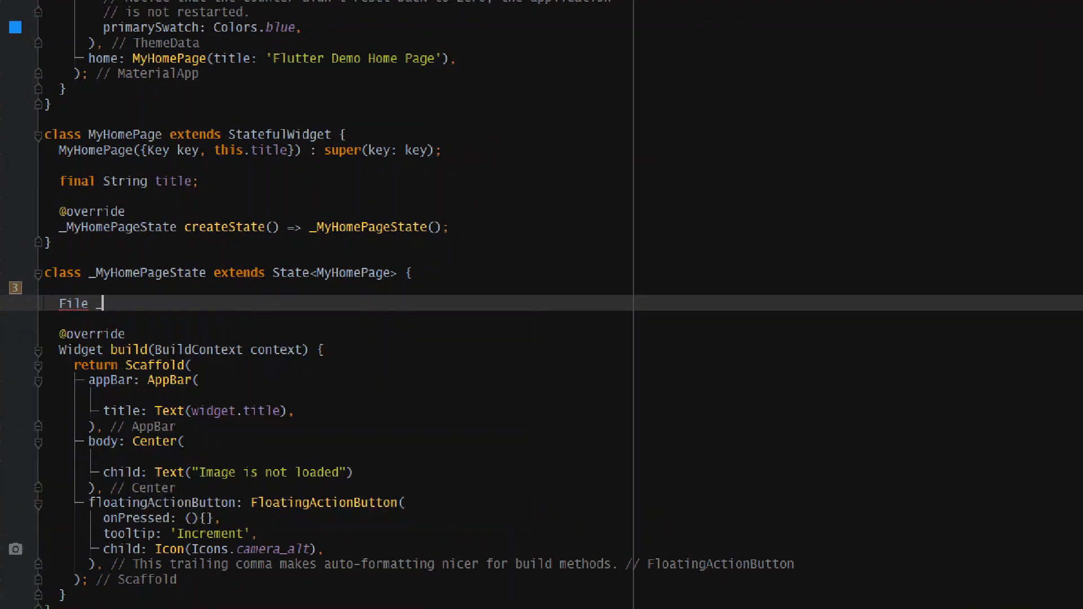
{"action": "type", "text": "_image;"}
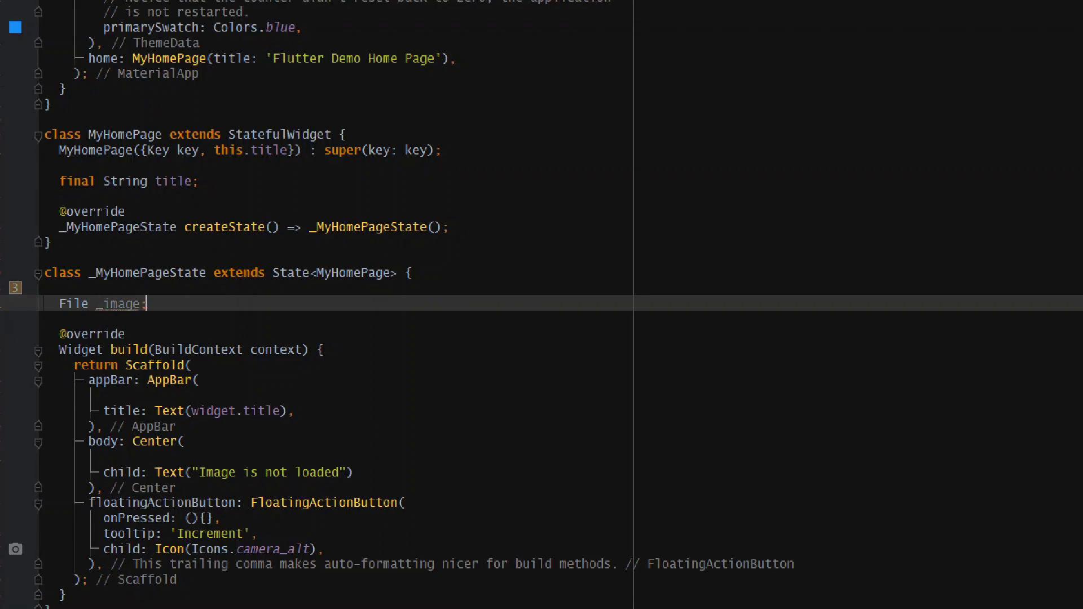
{"action": "key", "text": "enter"}
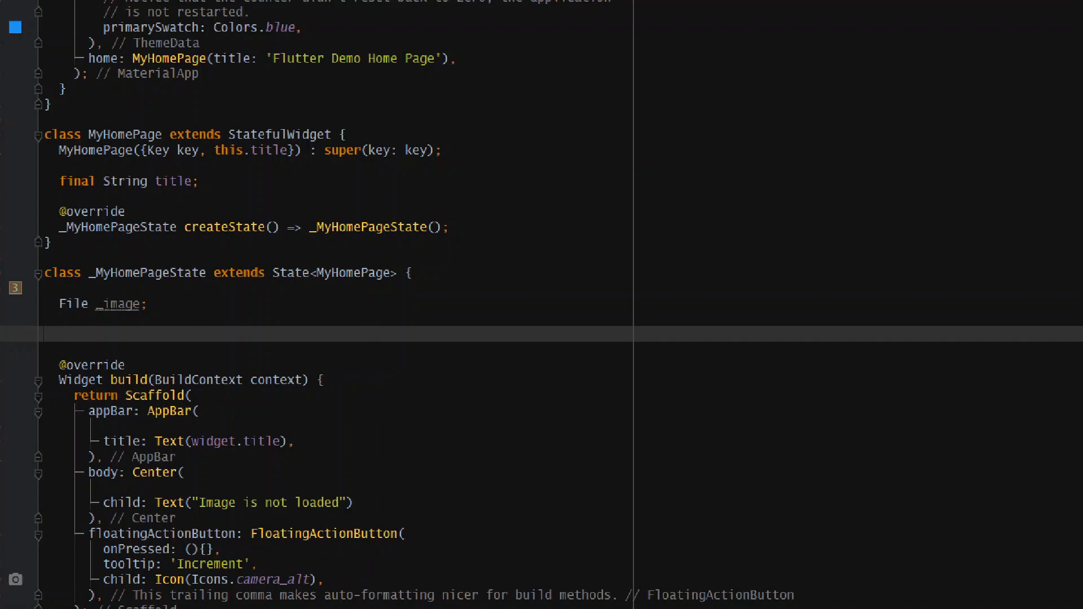
Begin a Future getImage method assigning final image from ImagePicker.
{"action": "left_click", "coordinate": [62, 334]}
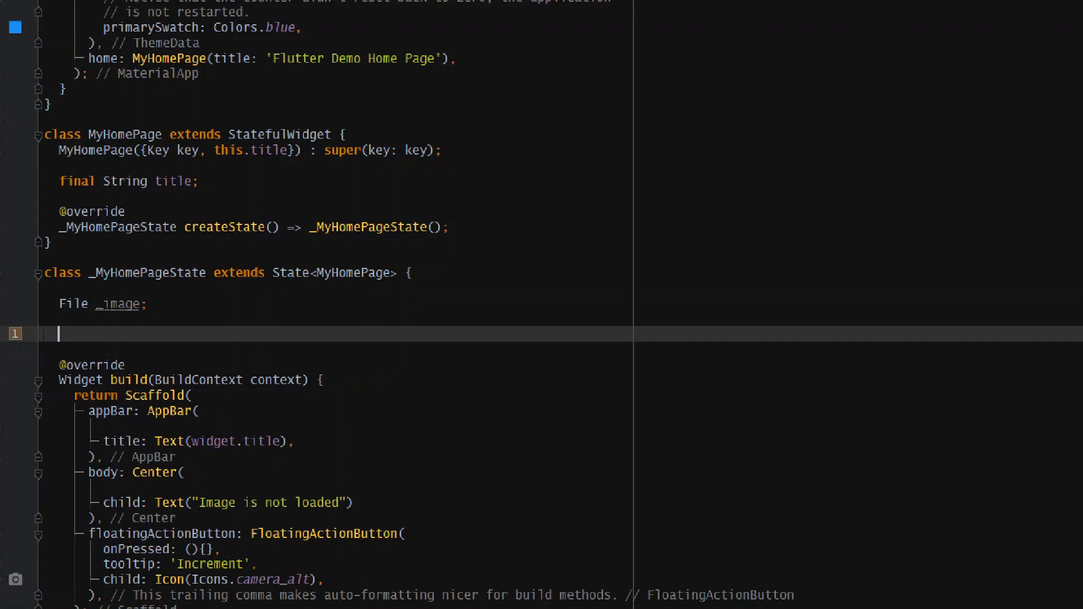
{"action": "type", "text": "Future g"}
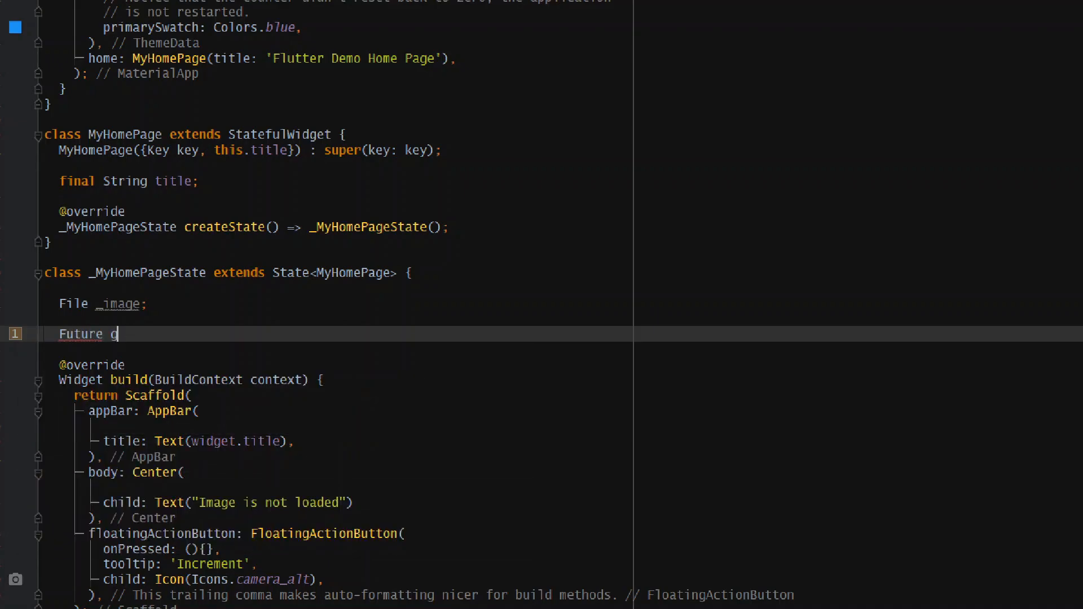
{"action": "type", "text": "etImage"}
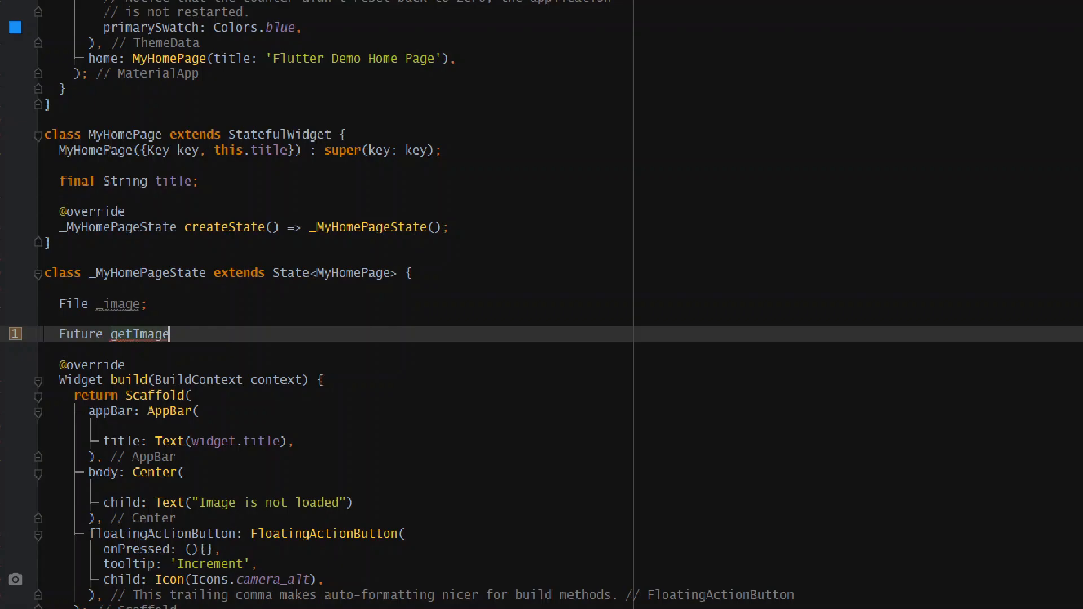
{"action": "type", "text": "(){"}
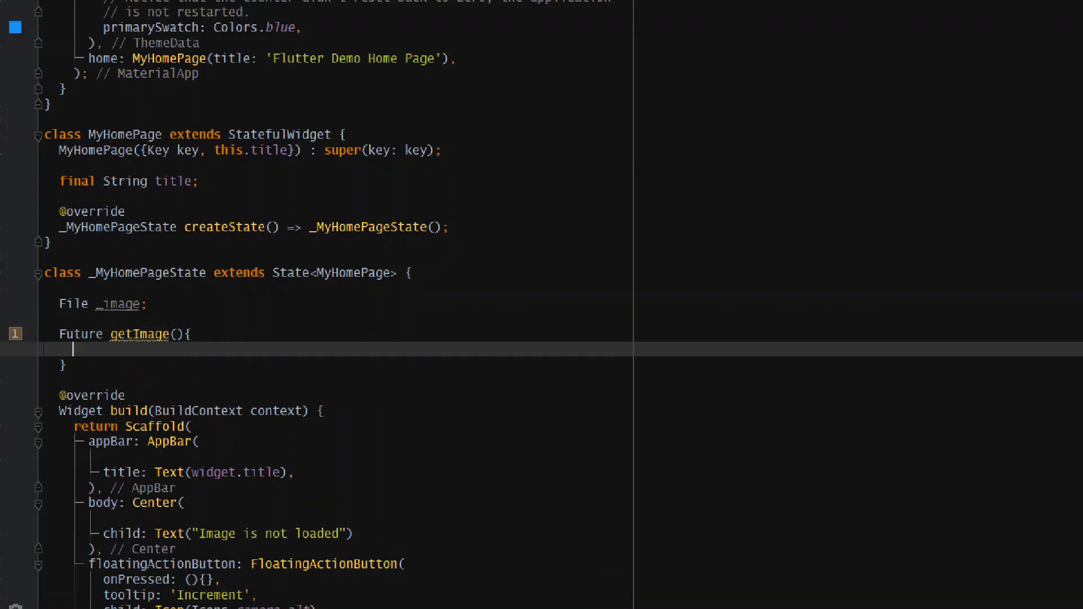
{"action": "type", "text": "final"}
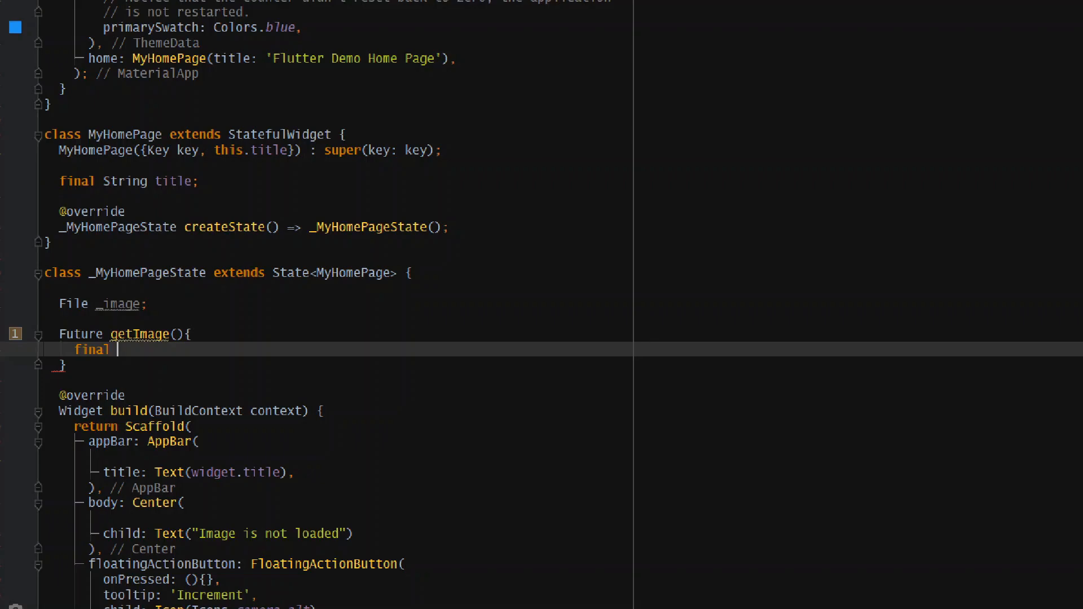
{"action": "type", "text": "image ="}
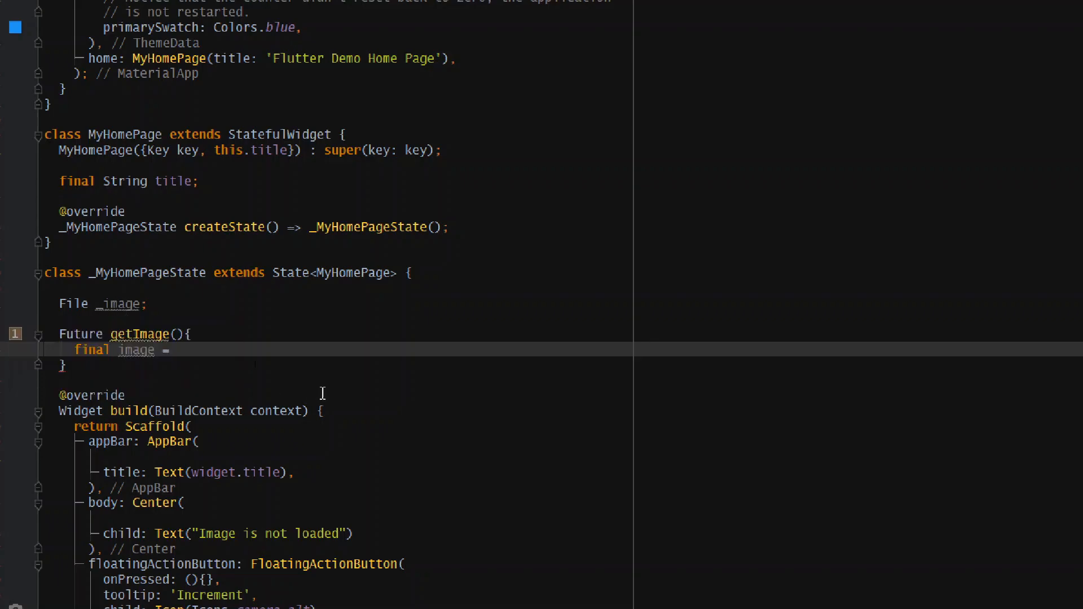
{"action": "type", "text": "I"}
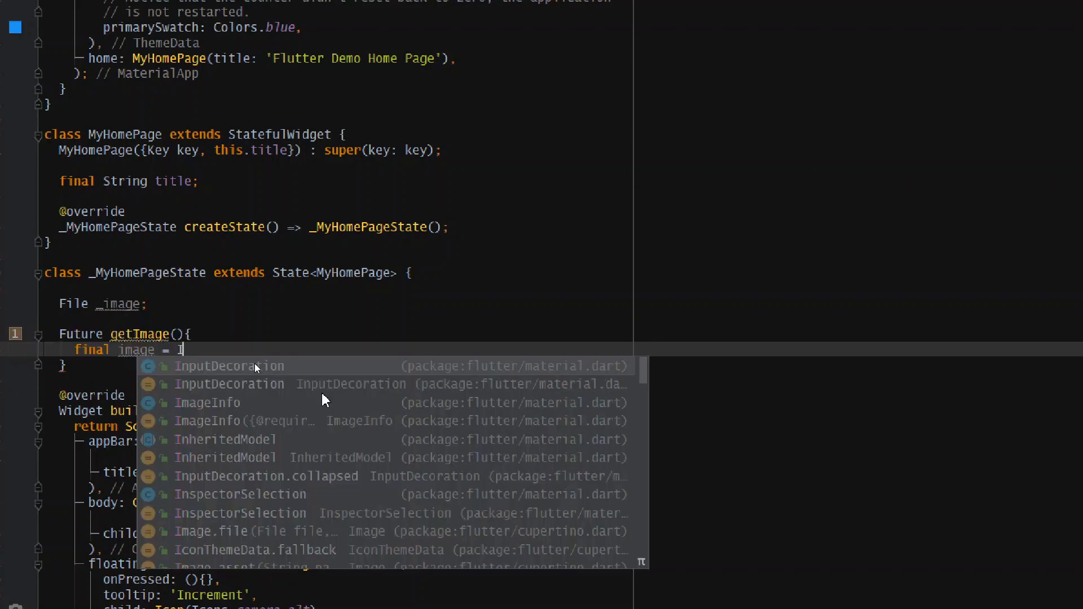
{"action": "type", "text": "mageP"}
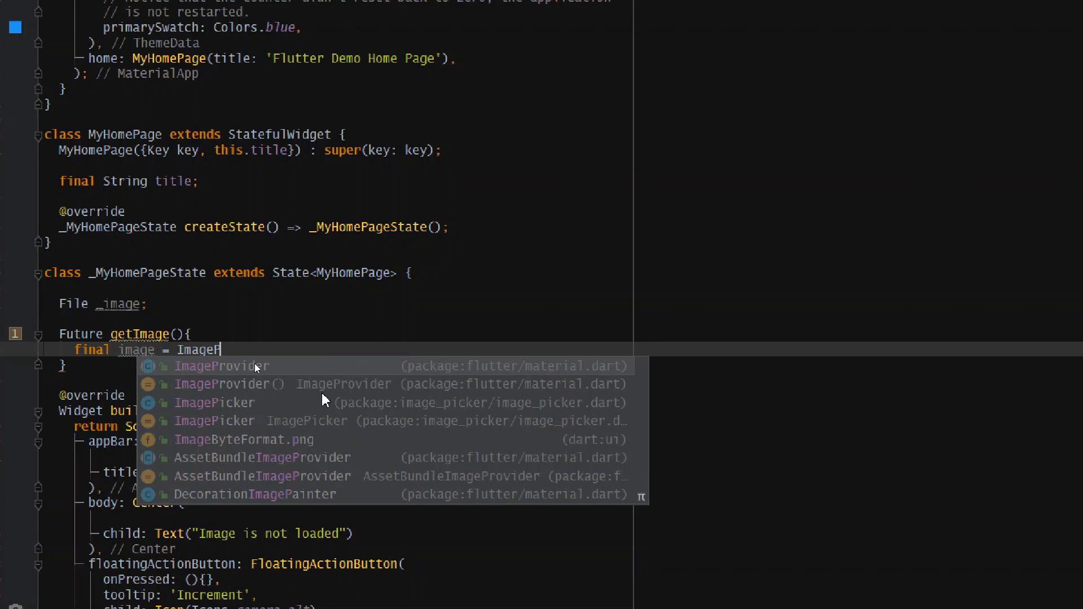
{"action": "left_click", "coordinate": [214, 403]}
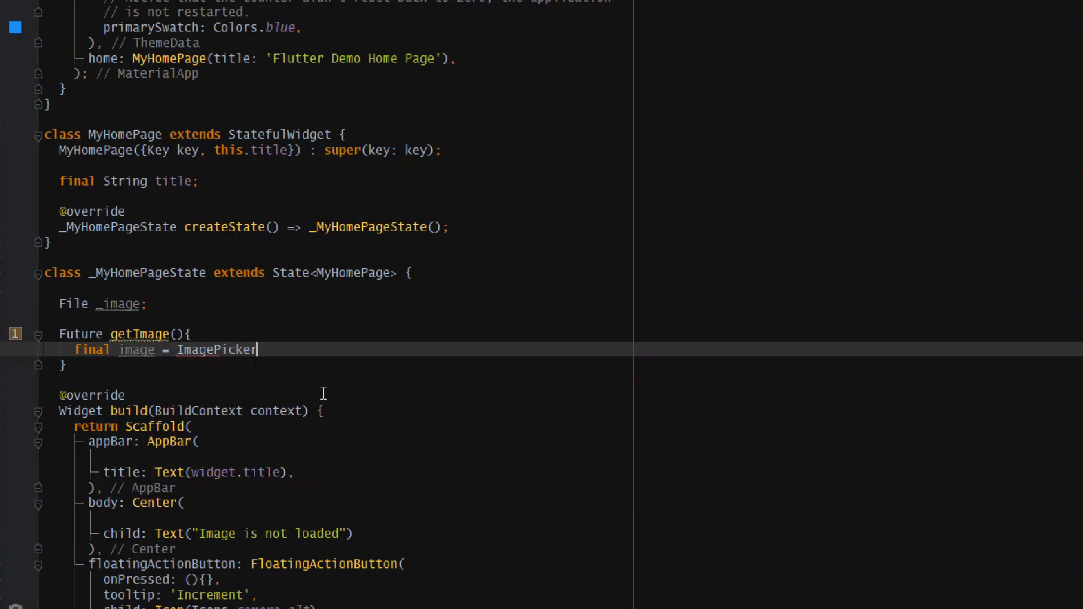
{"action": "type", "text": "."}
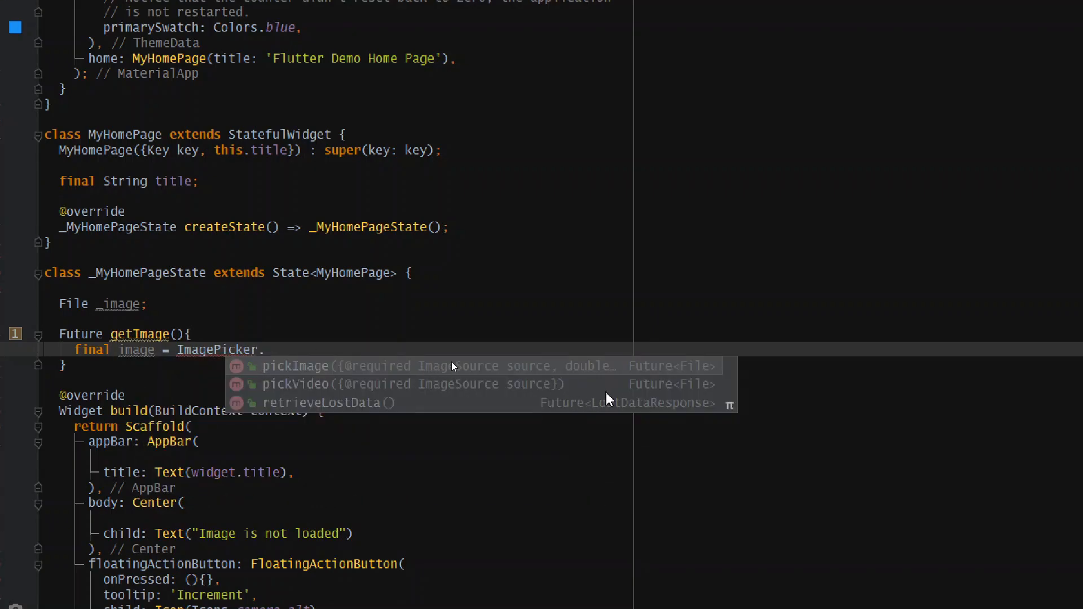
{"action": "mouse_move", "coordinate": [515, 353]}
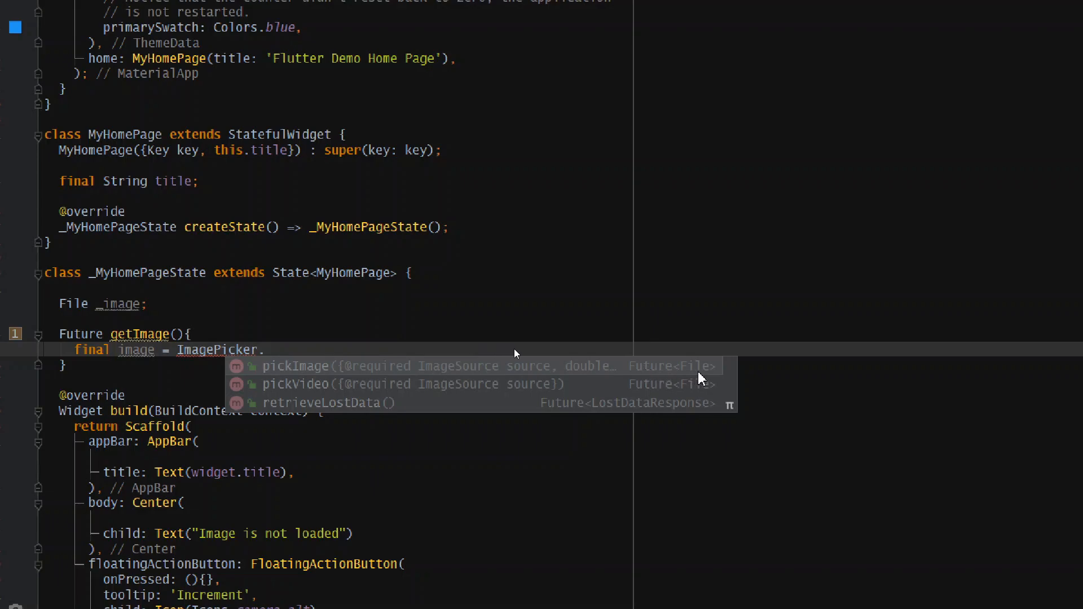
{"action": "mouse_move", "coordinate": [327, 347]}
{"action": "type", "text": "pickImage(source: )"}
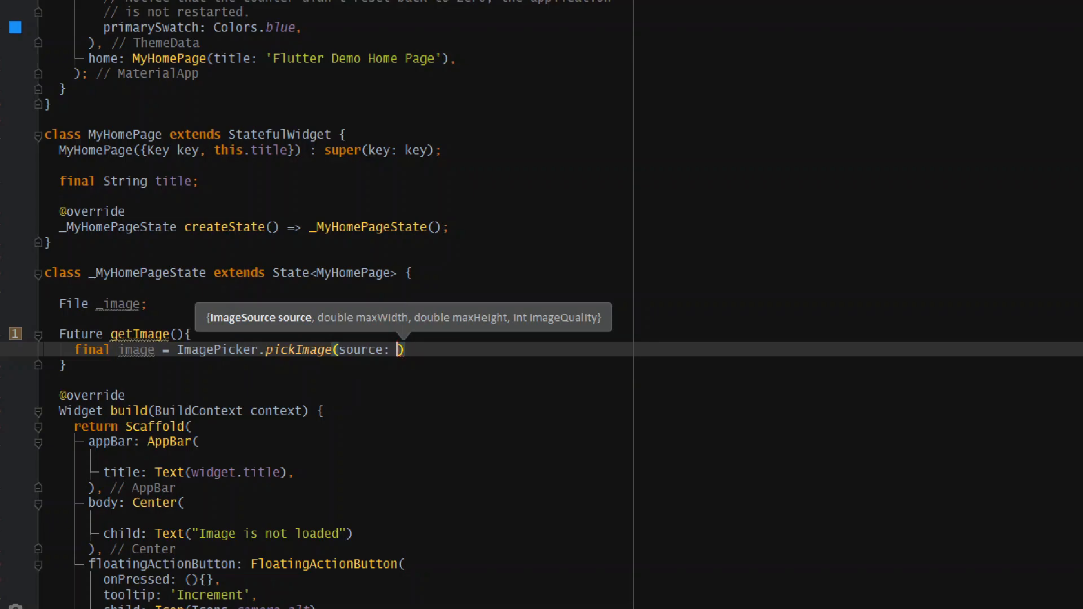
{"action": "mouse_move", "coordinate": [297, 346]}
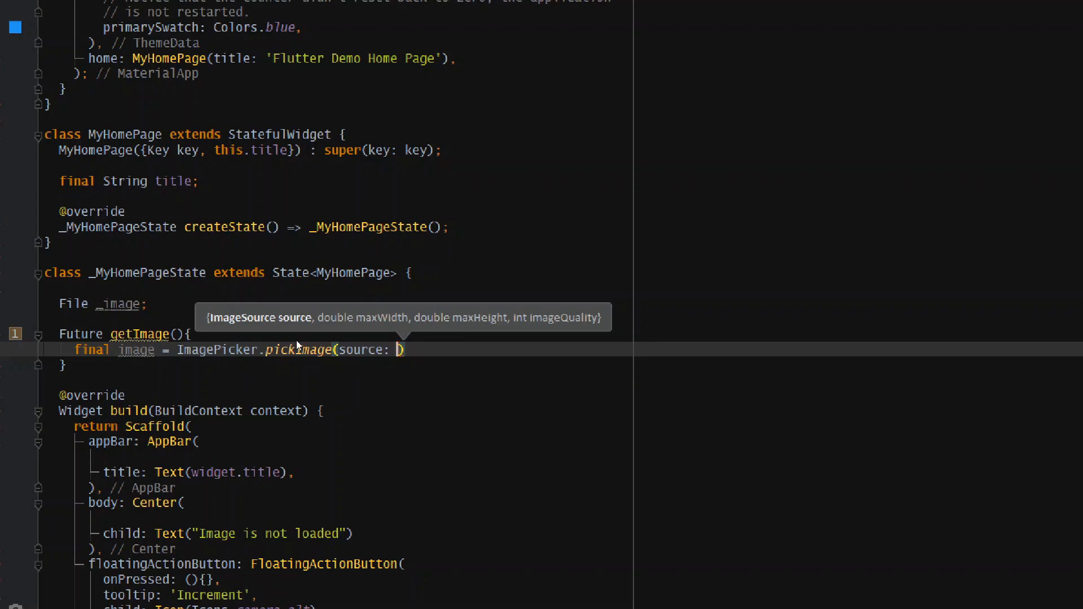
Await pickImage with ImageSource.camera and mark getImage as async.
{"action": "left_click", "coordinate": [399, 350]}
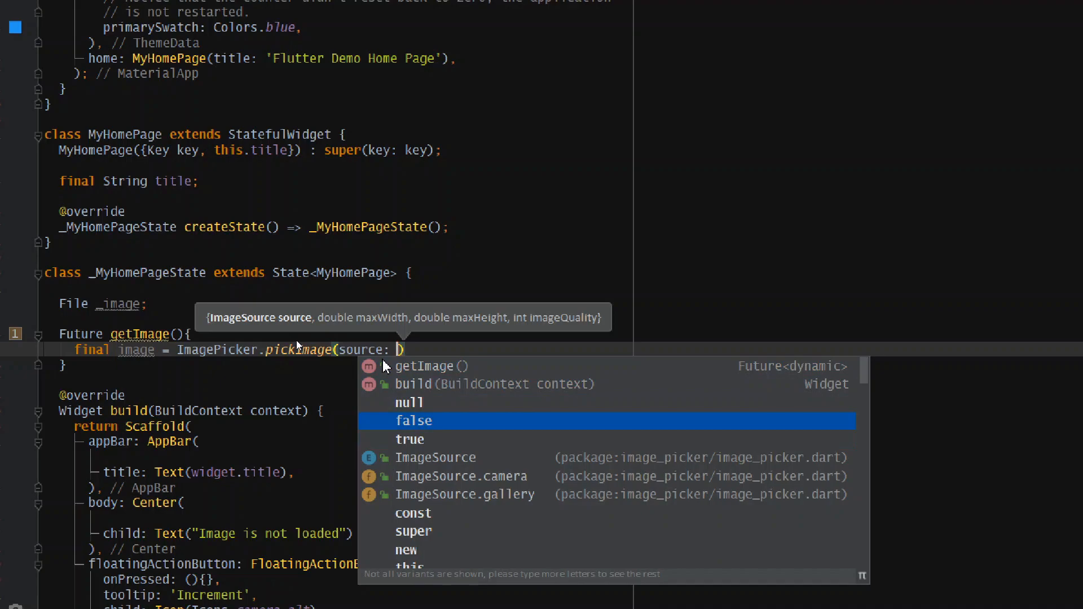
{"action": "left_click", "coordinate": [461, 476]}
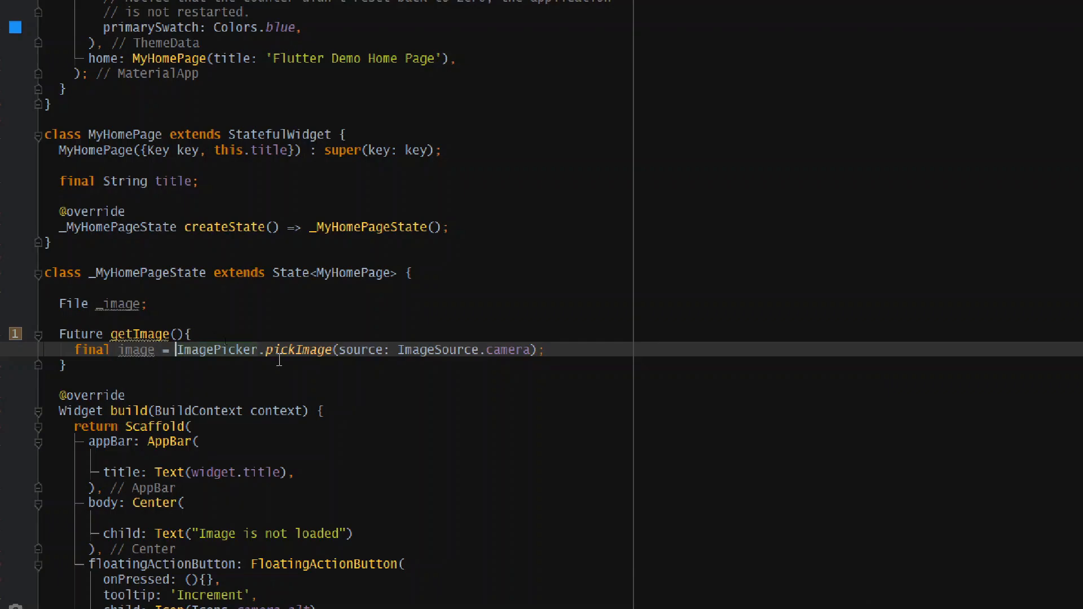
{"action": "type", "text": "await"}
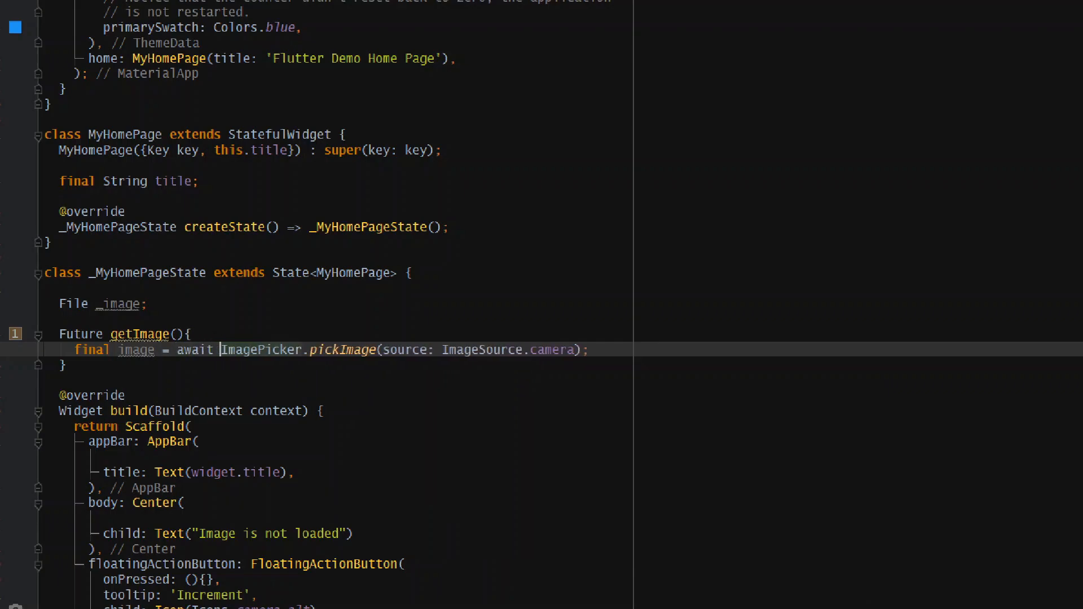
{"action": "mouse_move", "coordinate": [196, 349]}
{"action": "type", "text": " as"}
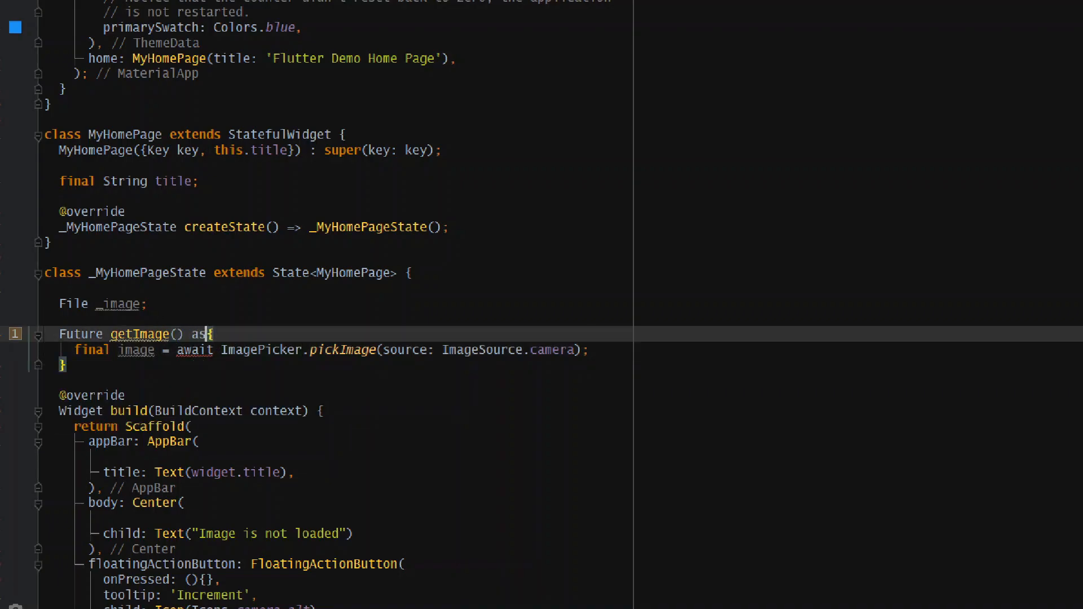
{"action": "type", "text": "ync"}
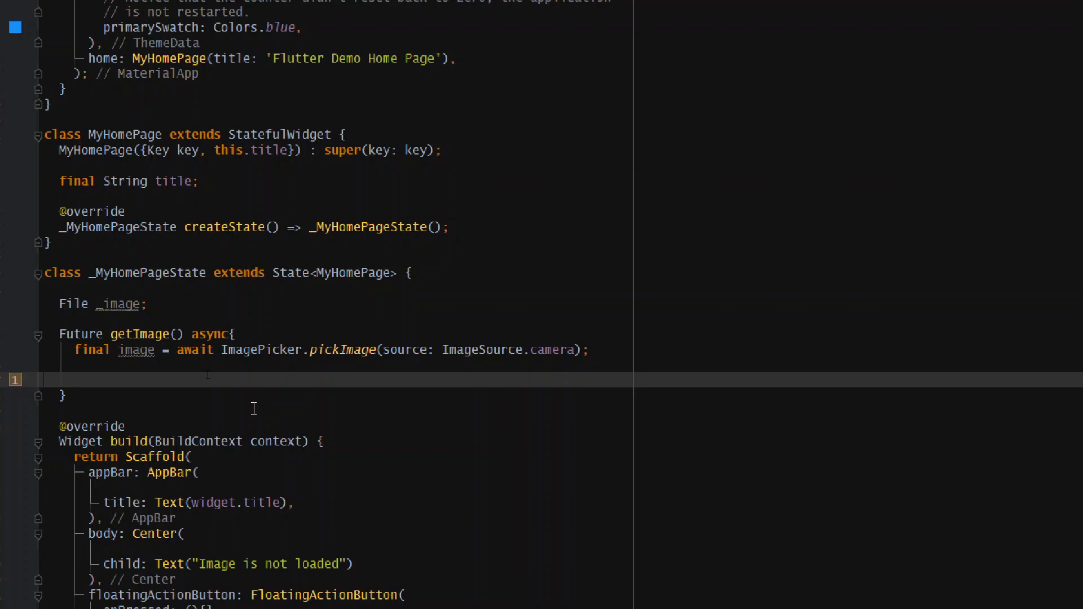
{"action": "mouse_move", "coordinate": [100, 294]}
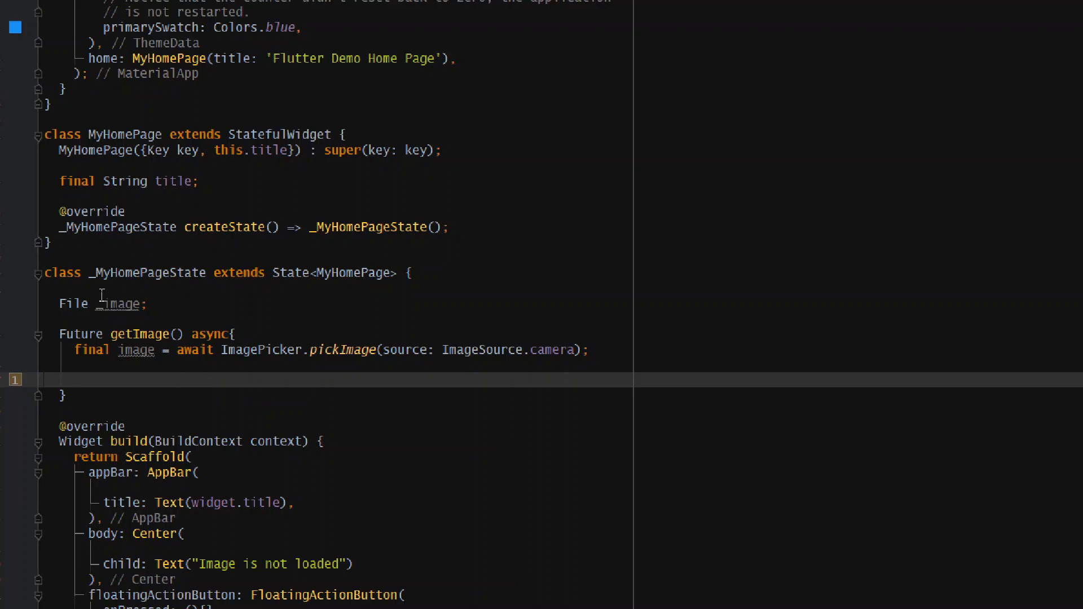
{"action": "mouse_move", "coordinate": [269, 374]}
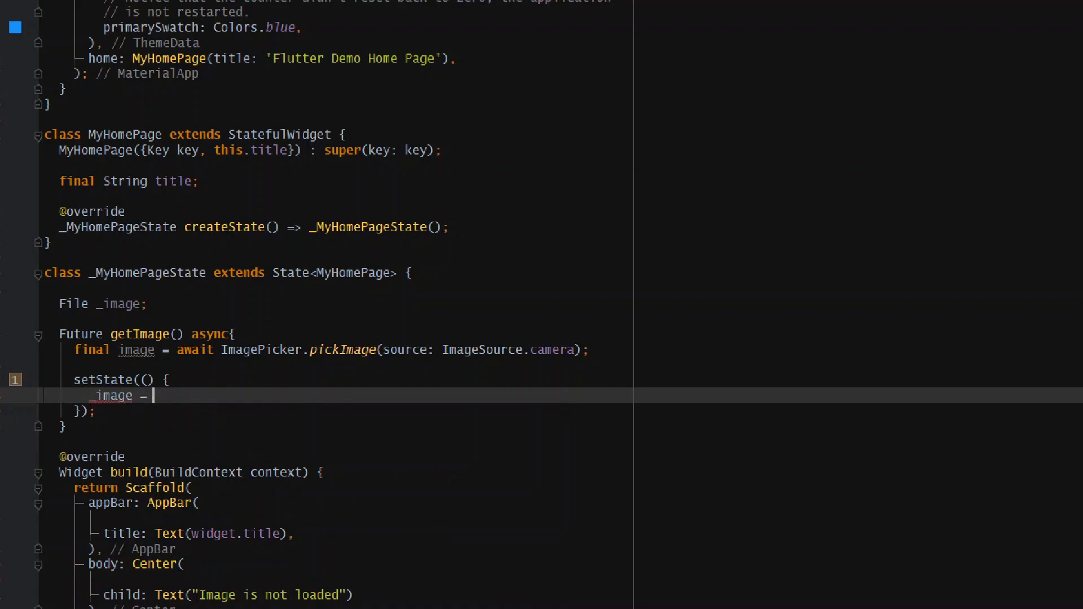
Finish the setState call assigning _image = image and dismiss the pop-up notification.
{"action": "type", "text": "image;"}
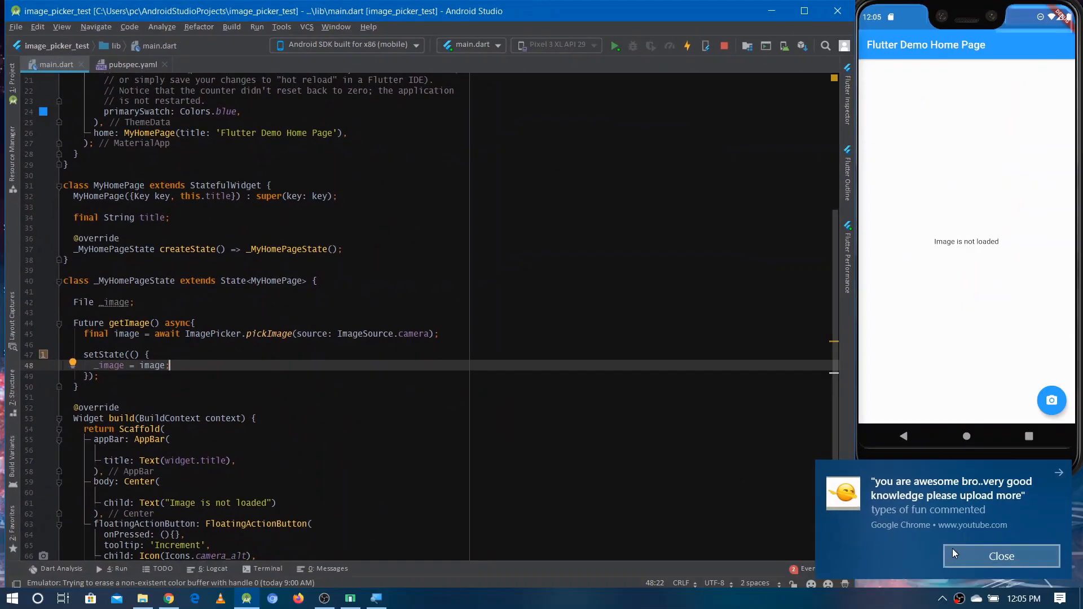
{"action": "left_click", "coordinate": [1001, 557]}
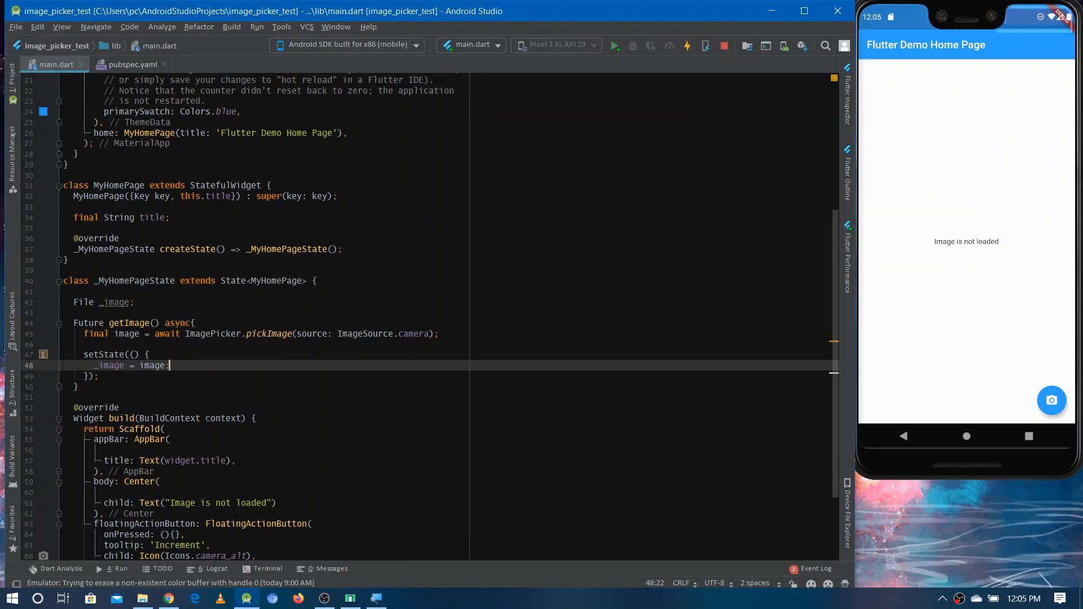
{"action": "mouse_move", "coordinate": [115, 303]}
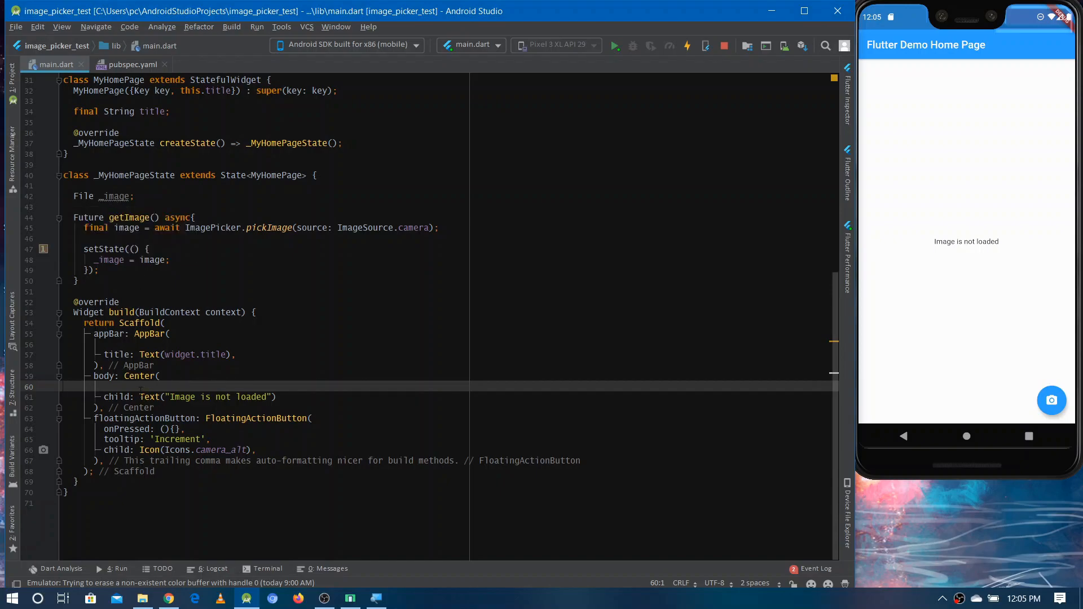
Make the Center child `_image == null ? Text(...) : Image.file(_image)`.
{"action": "left_click", "coordinate": [138, 396]}
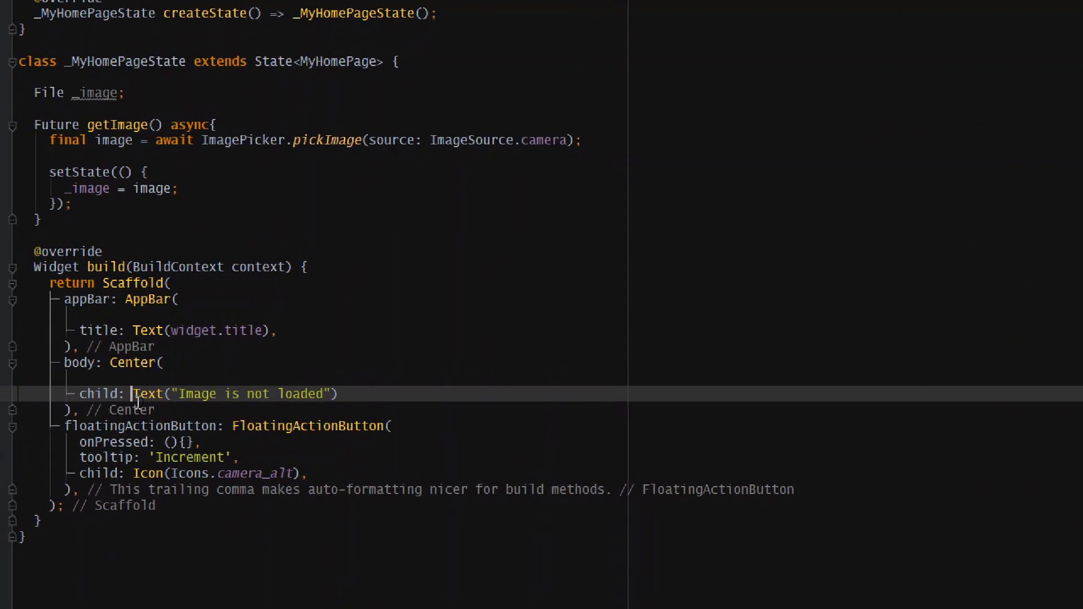
{"action": "type", "text": "_image"}
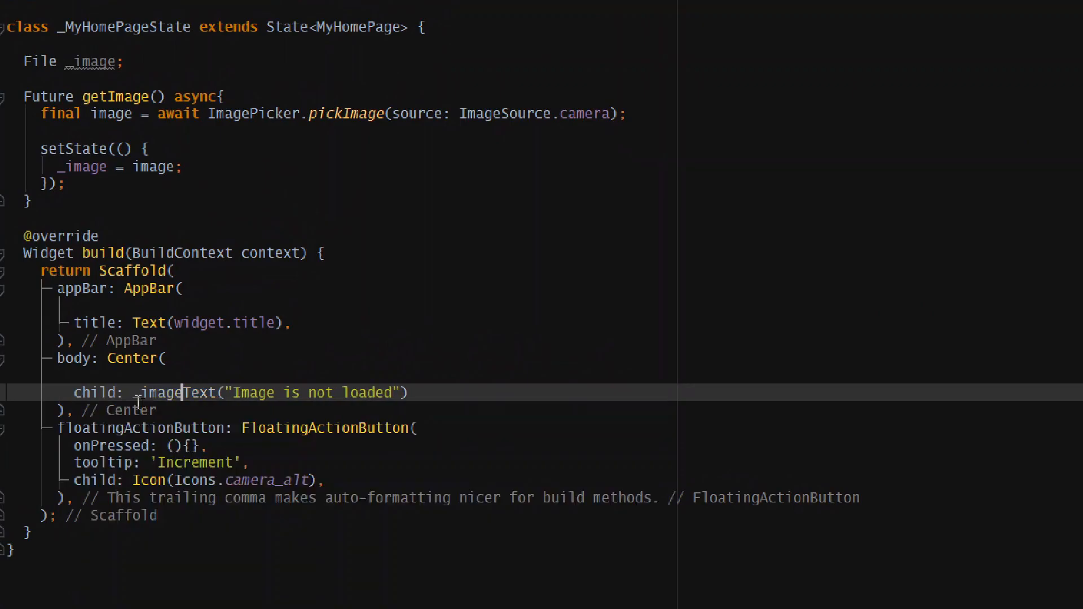
{"action": "type", "text": "== null ?"}
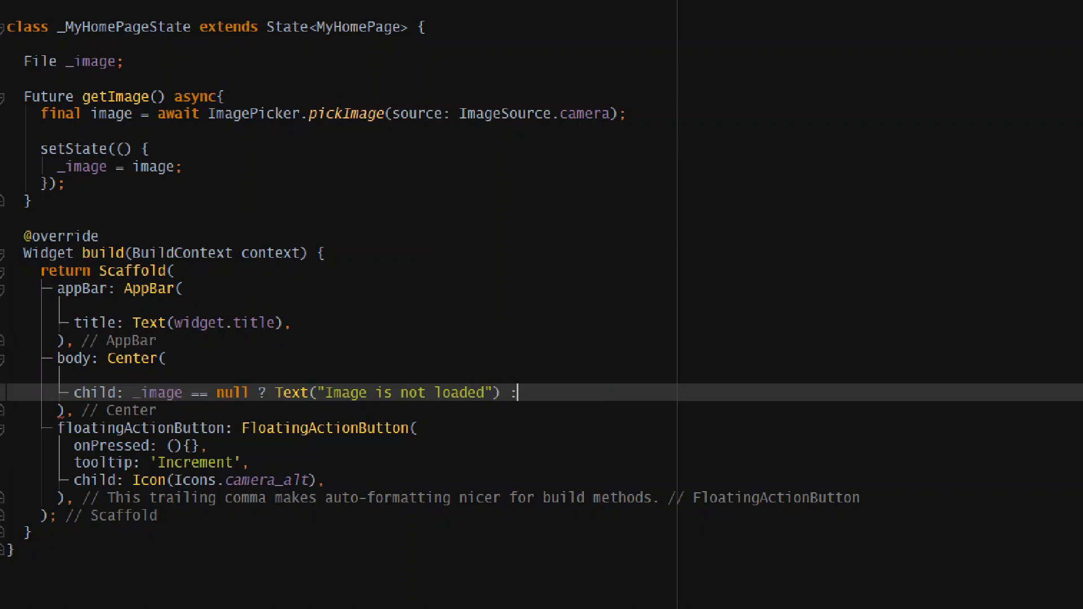
{"action": "type", "text": "Imafe"}
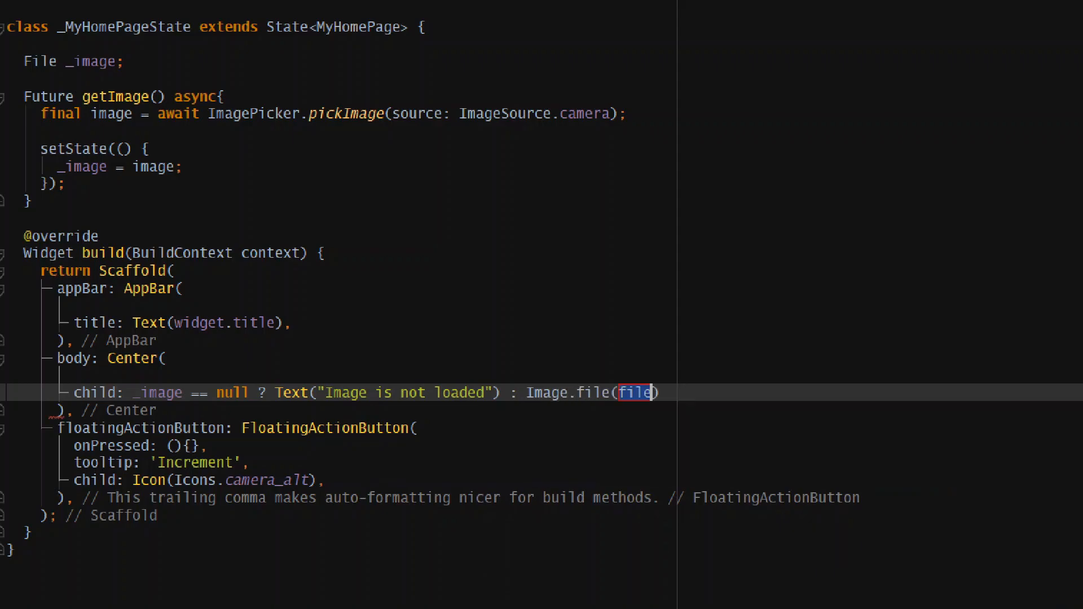
{"action": "mouse_move", "coordinate": [589, 386]}
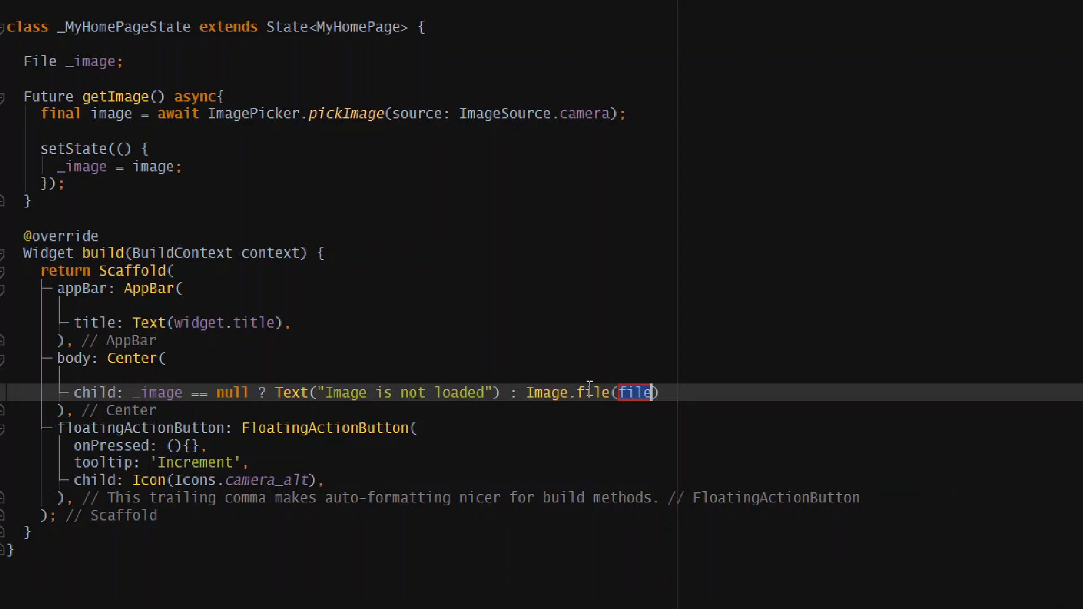
{"action": "mouse_move", "coordinate": [635, 392]}
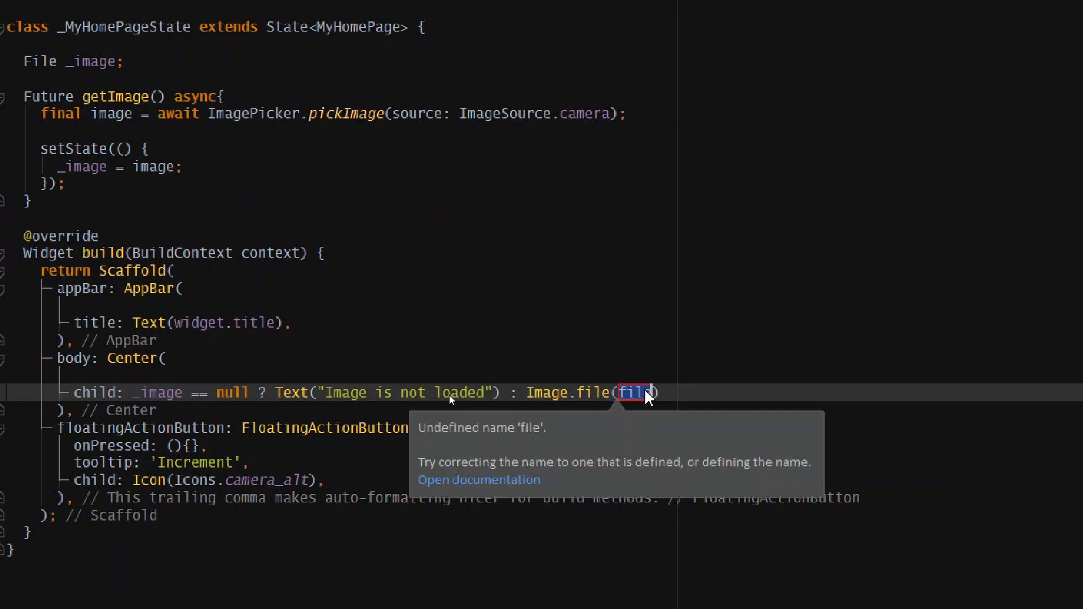
{"action": "key", "text": "Backspace"}
{"action": "type", "text": "_ima"}
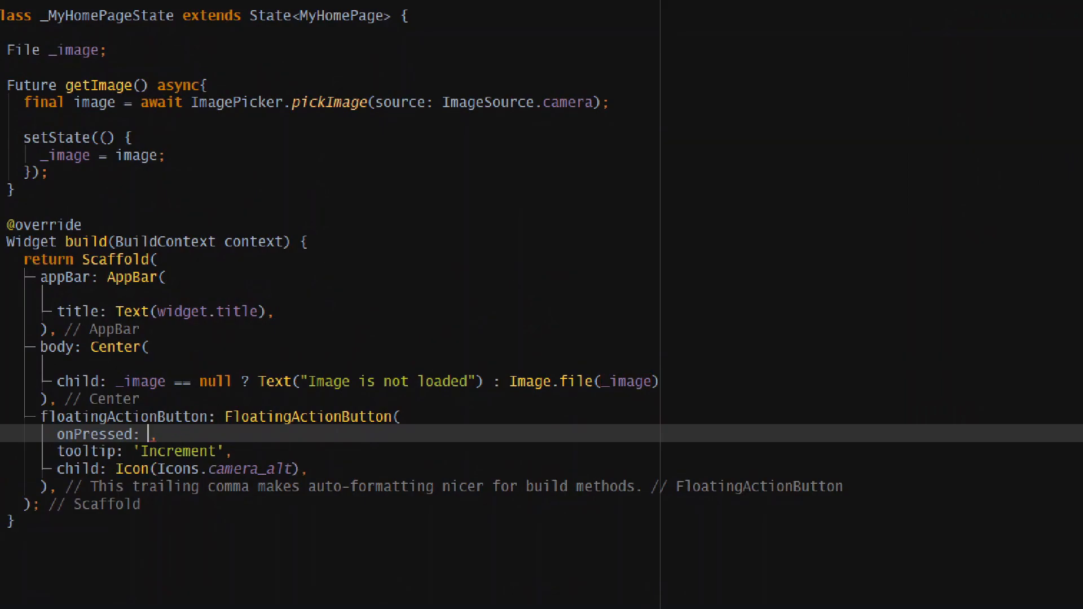
Set the FloatingActionButton's onPressed to getImage via autocomplete.
{"action": "type", "text": "get"}
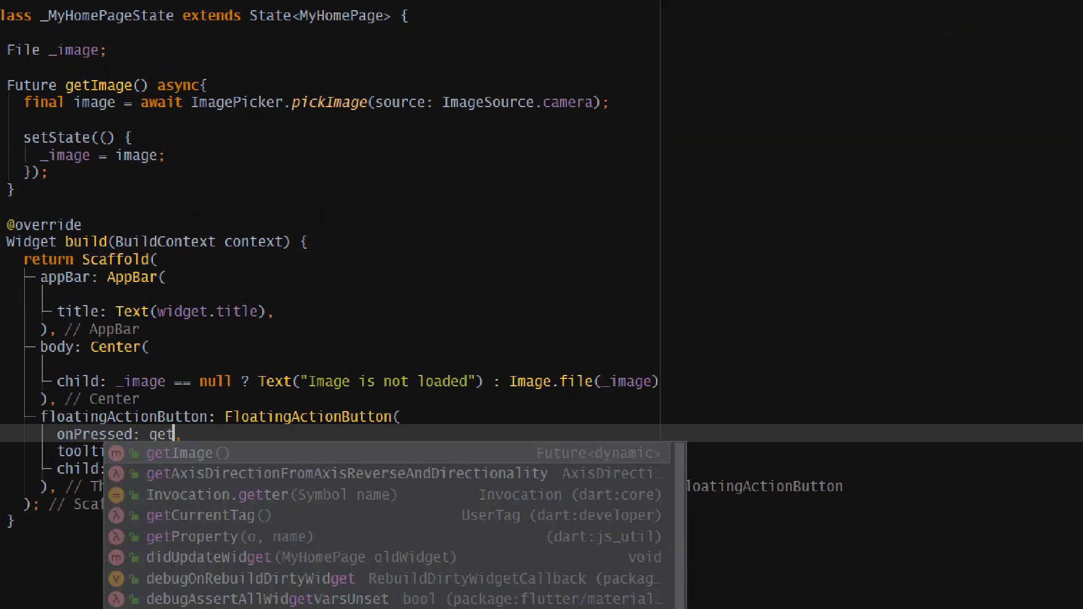
{"action": "left_click", "coordinate": [179, 453]}
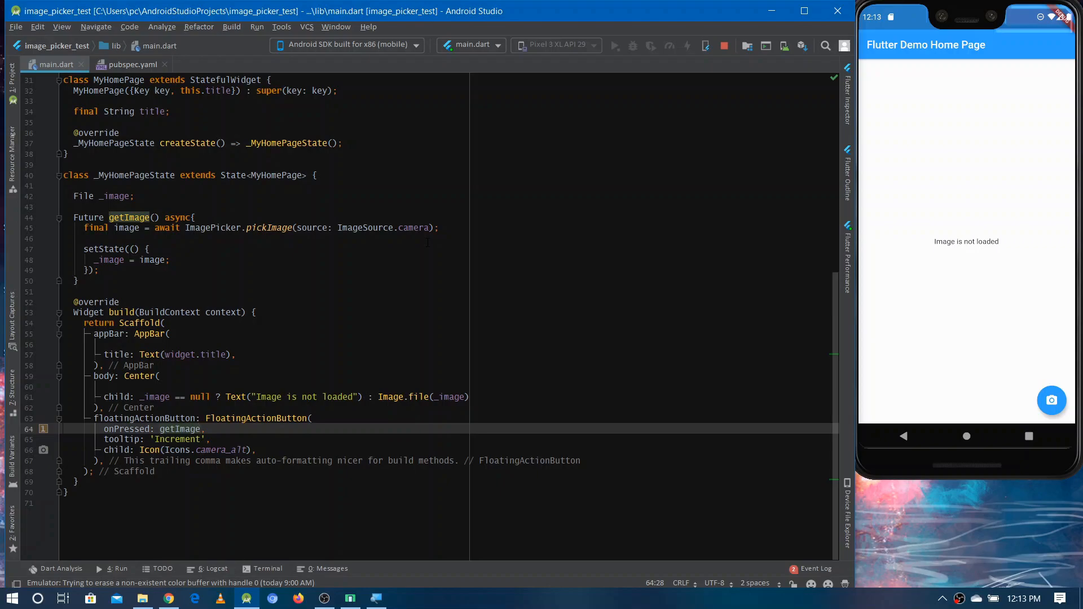
Hot restart, capture a photo with the emulator camera and see it shown on the home page.
{"action": "left_click", "coordinate": [614, 46]}
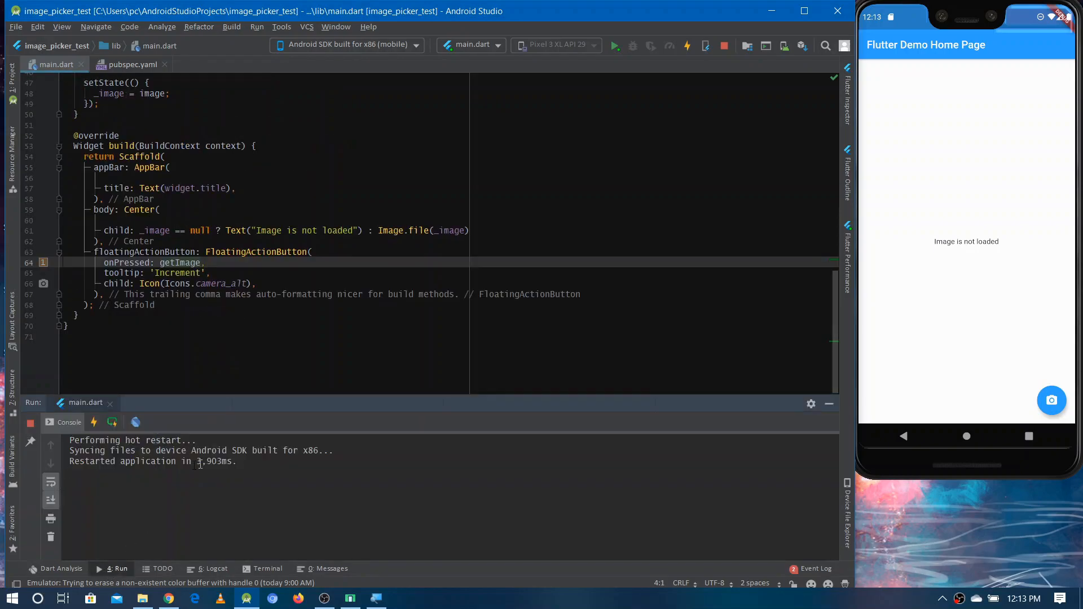
{"action": "mouse_move", "coordinate": [695, 441]}
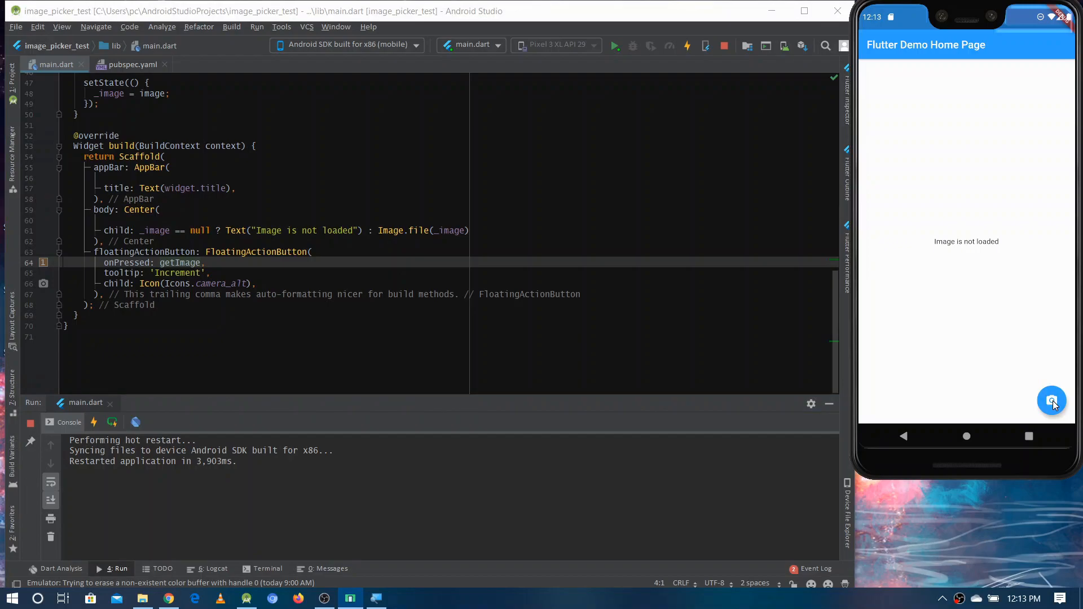
{"action": "left_click", "coordinate": [1052, 401]}
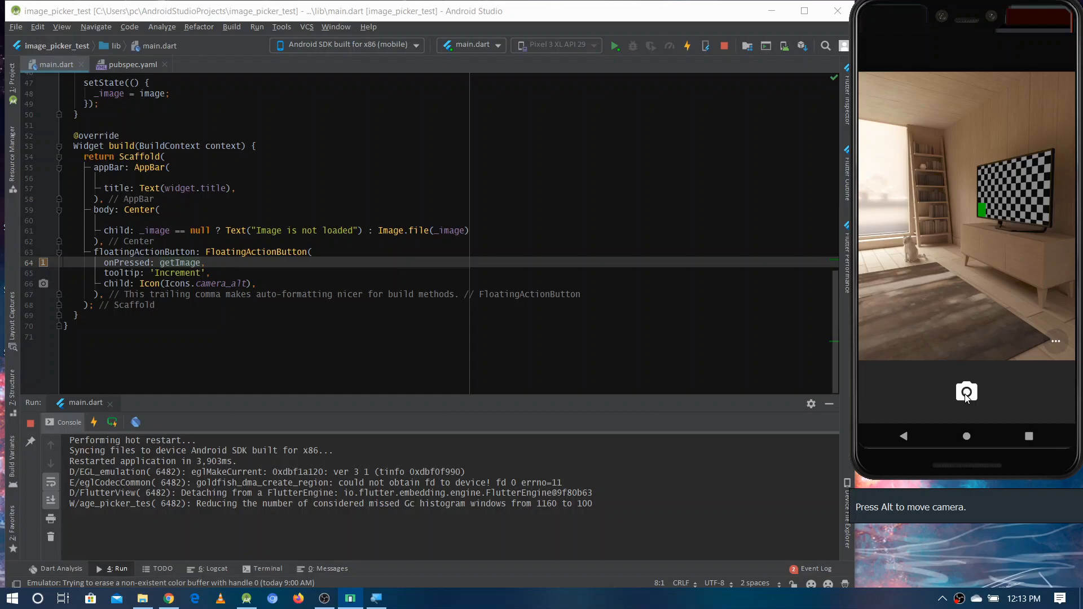
{"action": "left_click", "coordinate": [967, 392]}
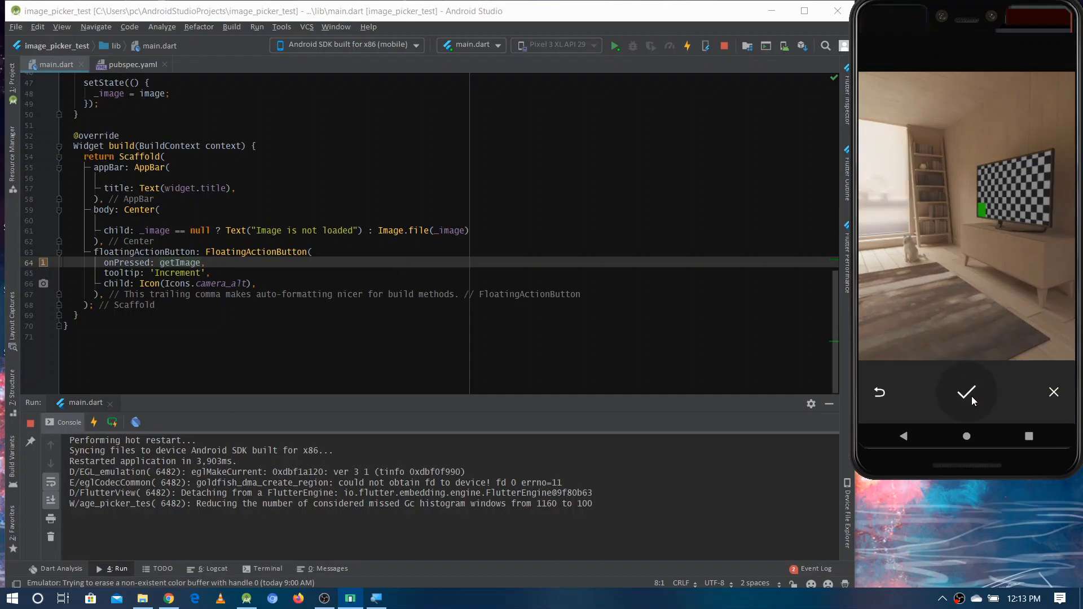
{"action": "left_click", "coordinate": [967, 392]}
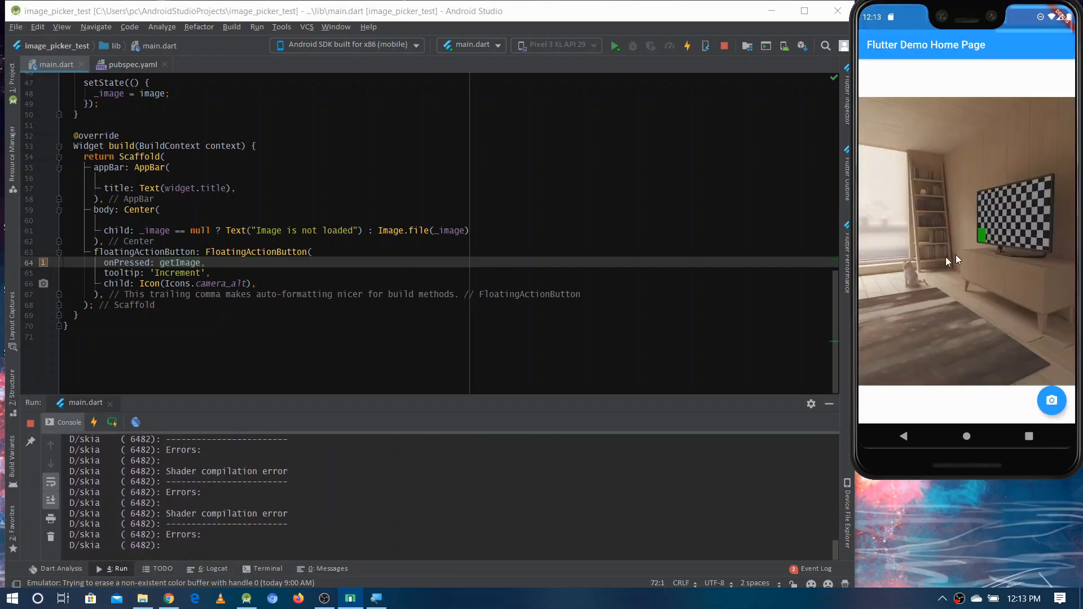
{"action": "mouse_move", "coordinate": [888, 253]}
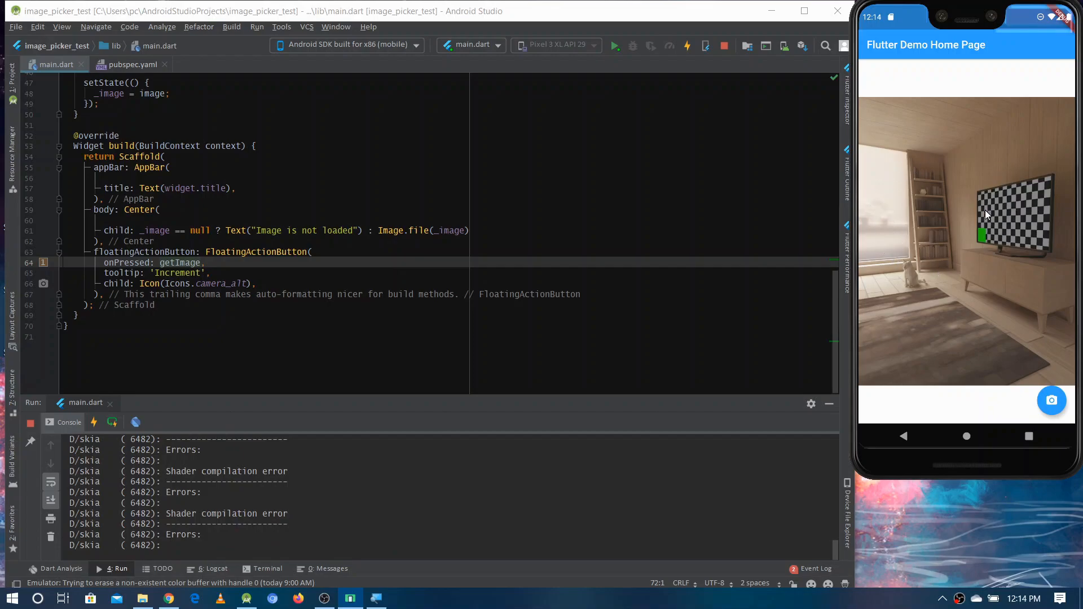
{"action": "scroll", "scroll_direction": "up", "scroll_amount": 3}
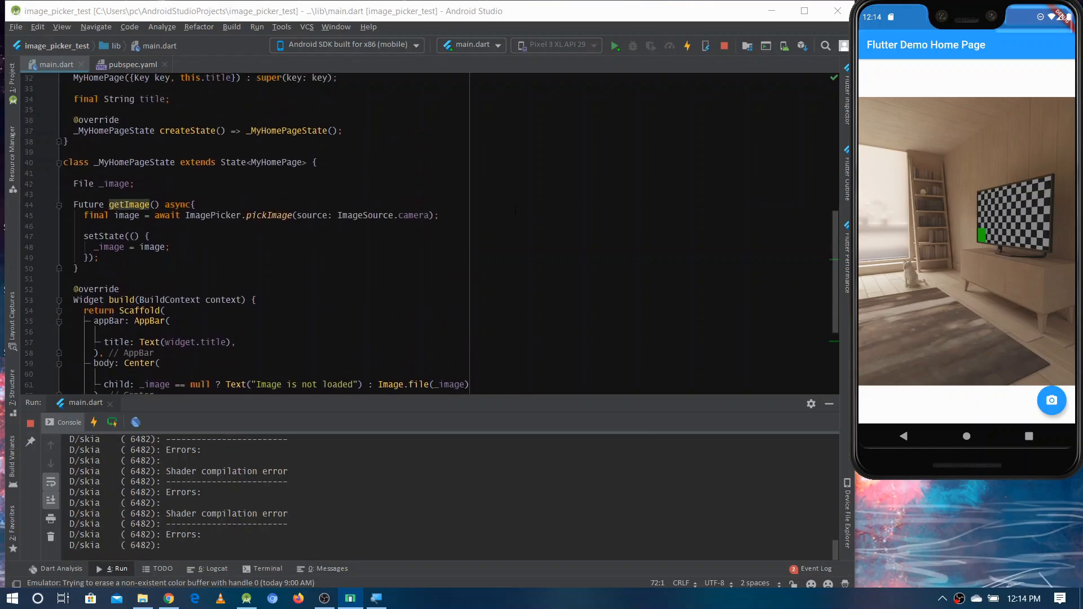
{"action": "scroll", "scroll_direction": "up", "scroll_amount": 3}
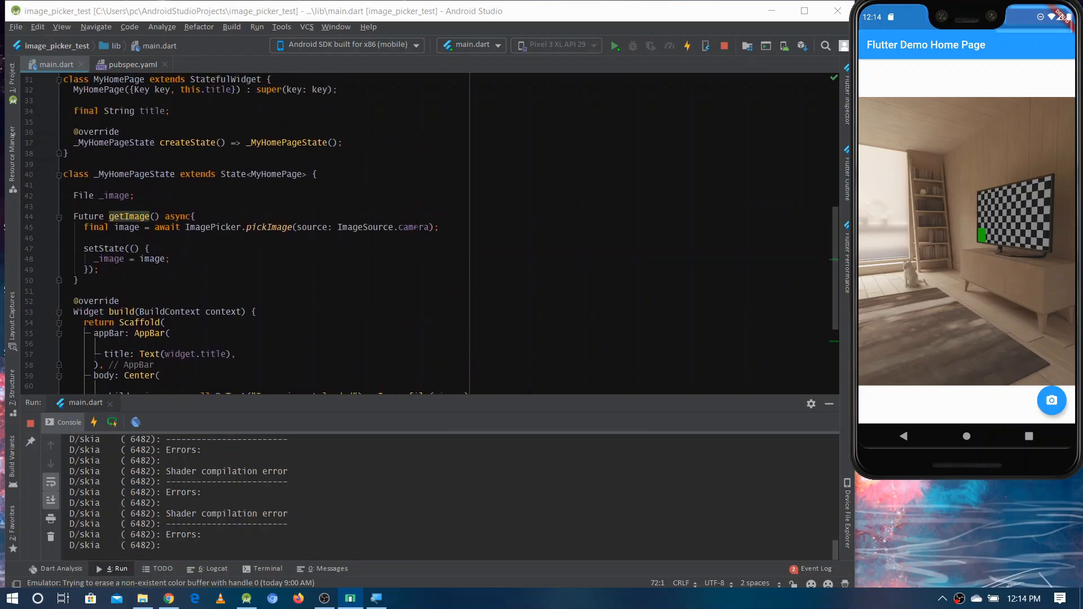